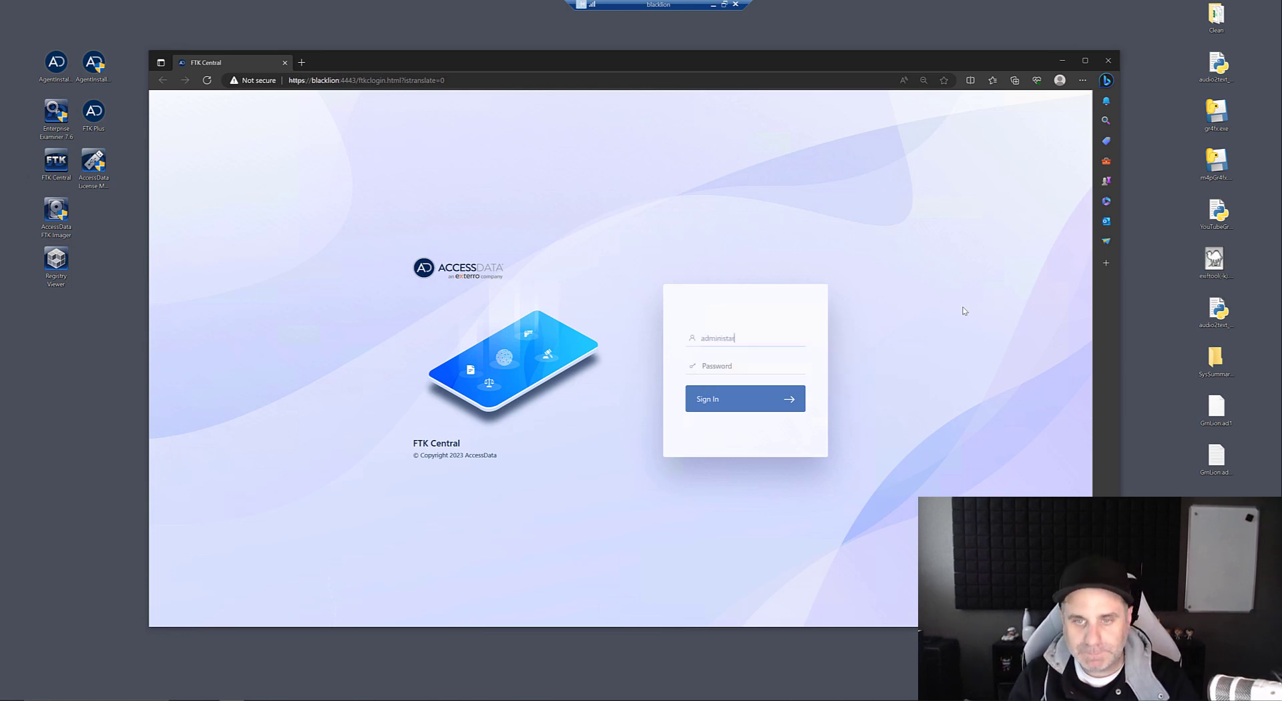
- Sign in to FTK Central as administrator and open FTK Connect from the home page
left_click(744, 337)
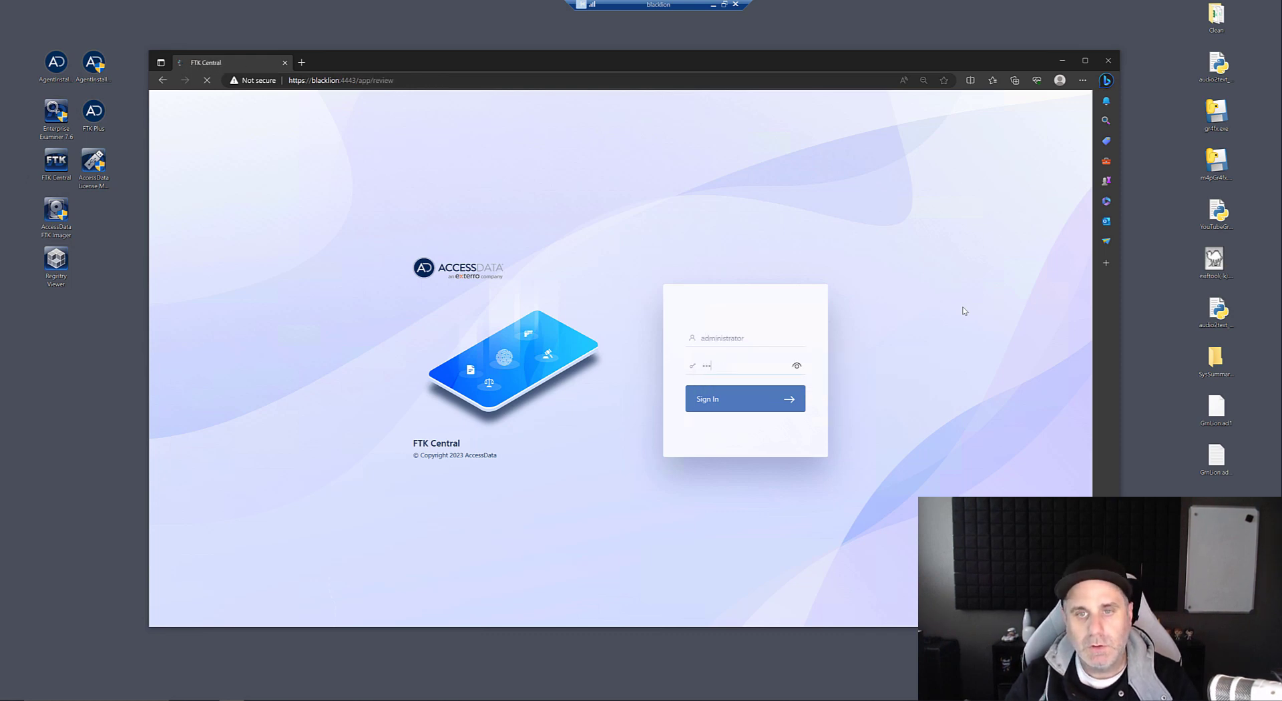
left_click(743, 398)
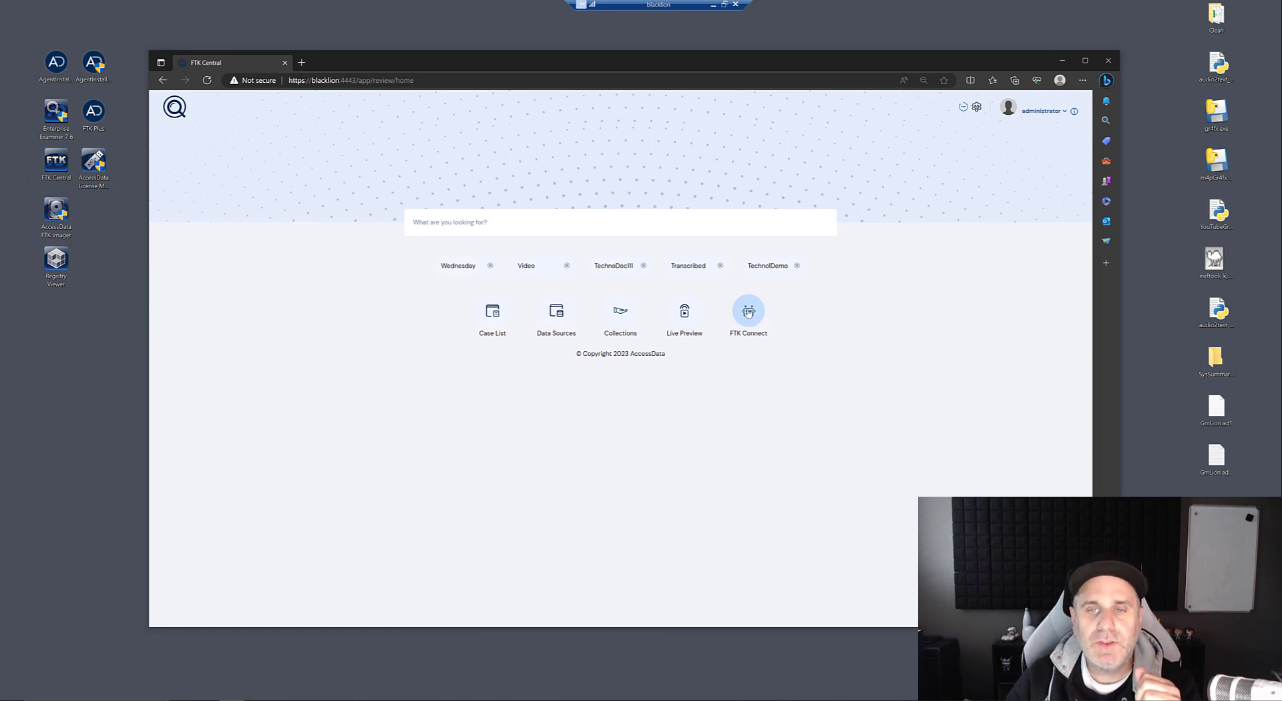
left_click(746, 317)
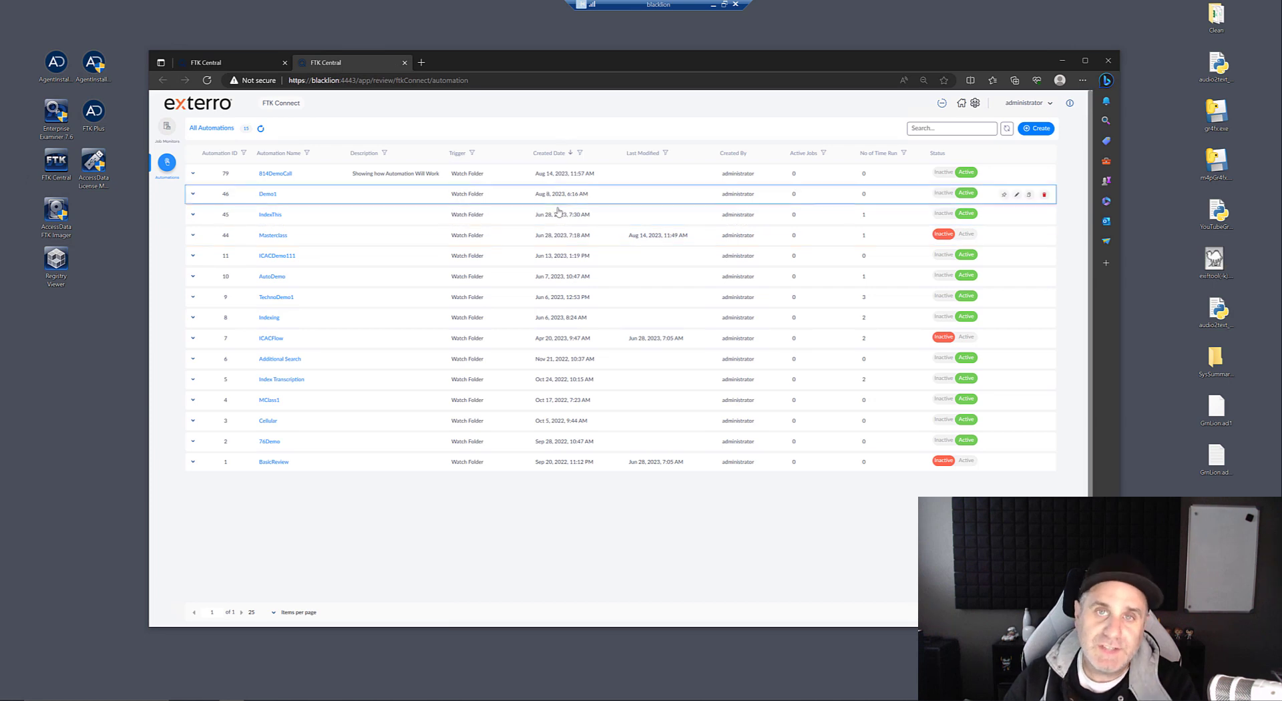
mouse_move(385, 461)
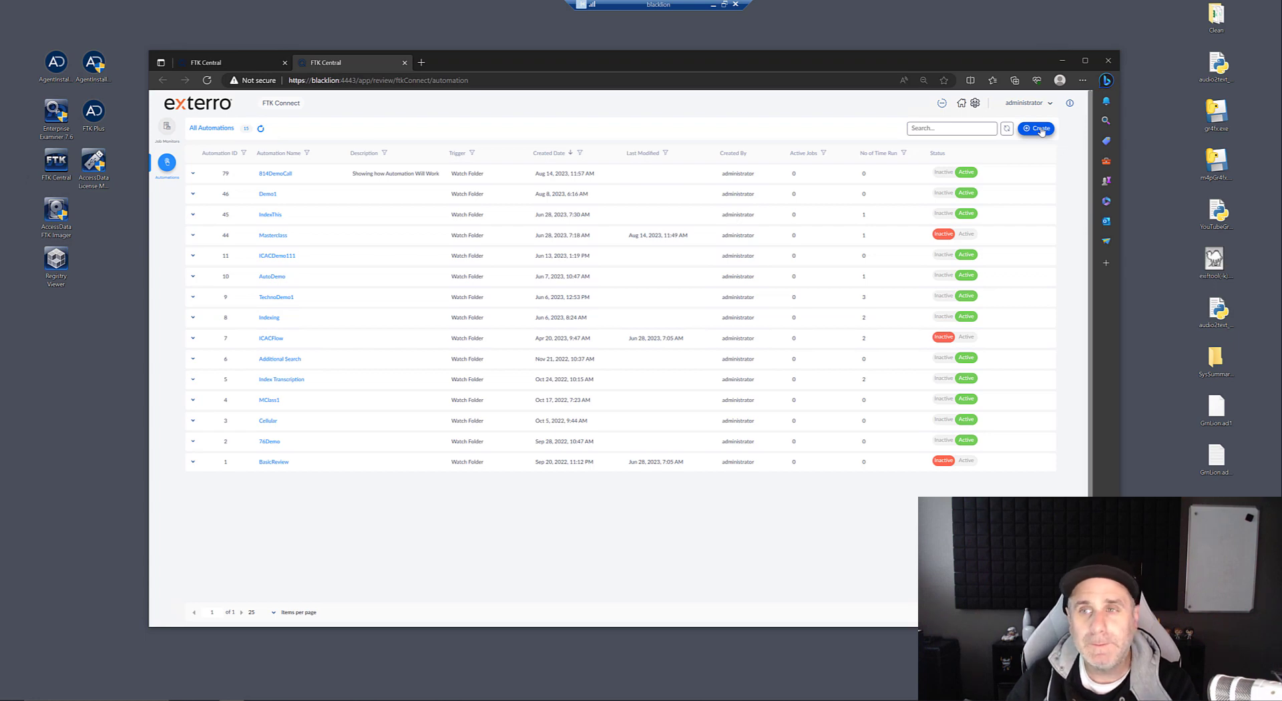
- Create a new automation named ForTheVideo and advance to its actions stage
left_click(1036, 128)
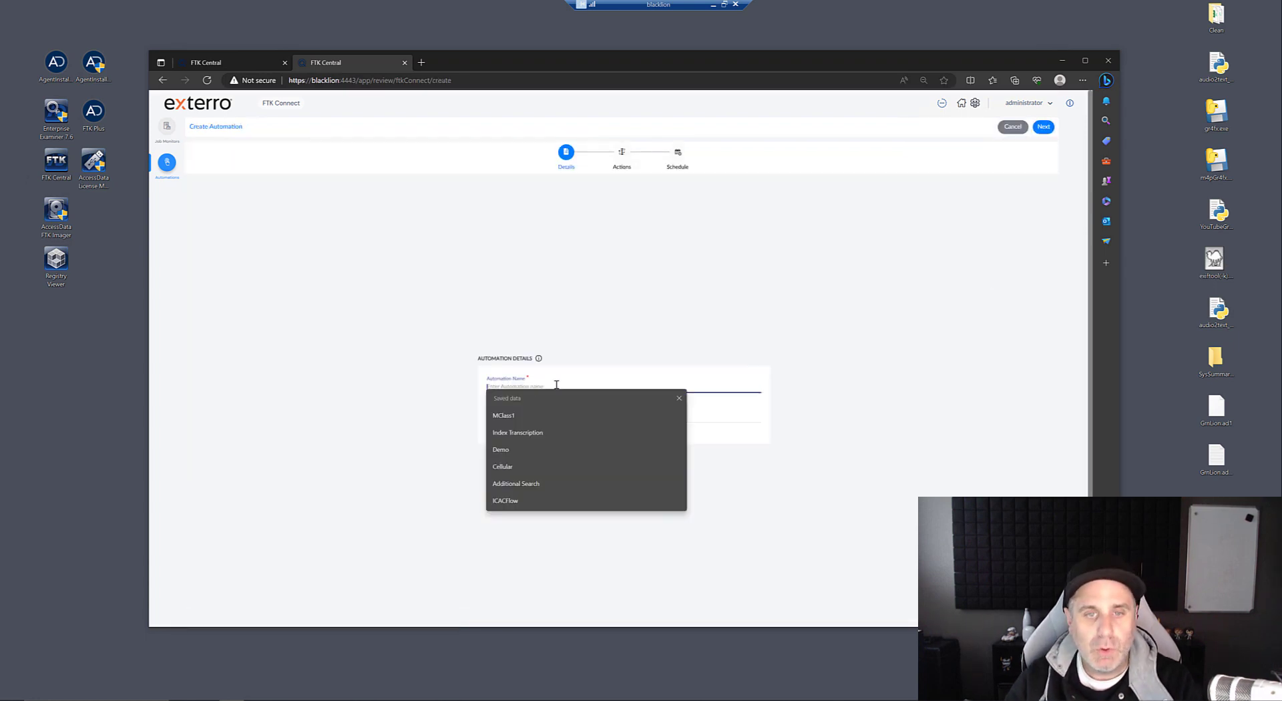
type("ForTheVideo")
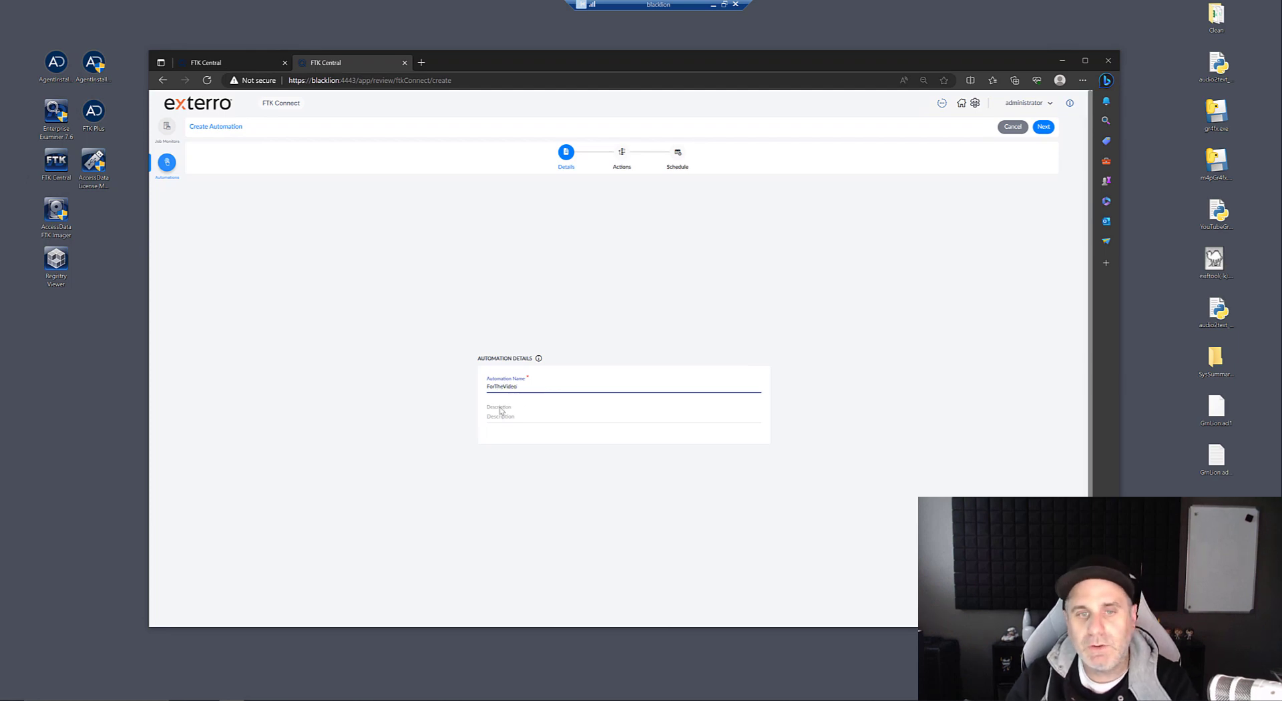
left_click(1043, 127)
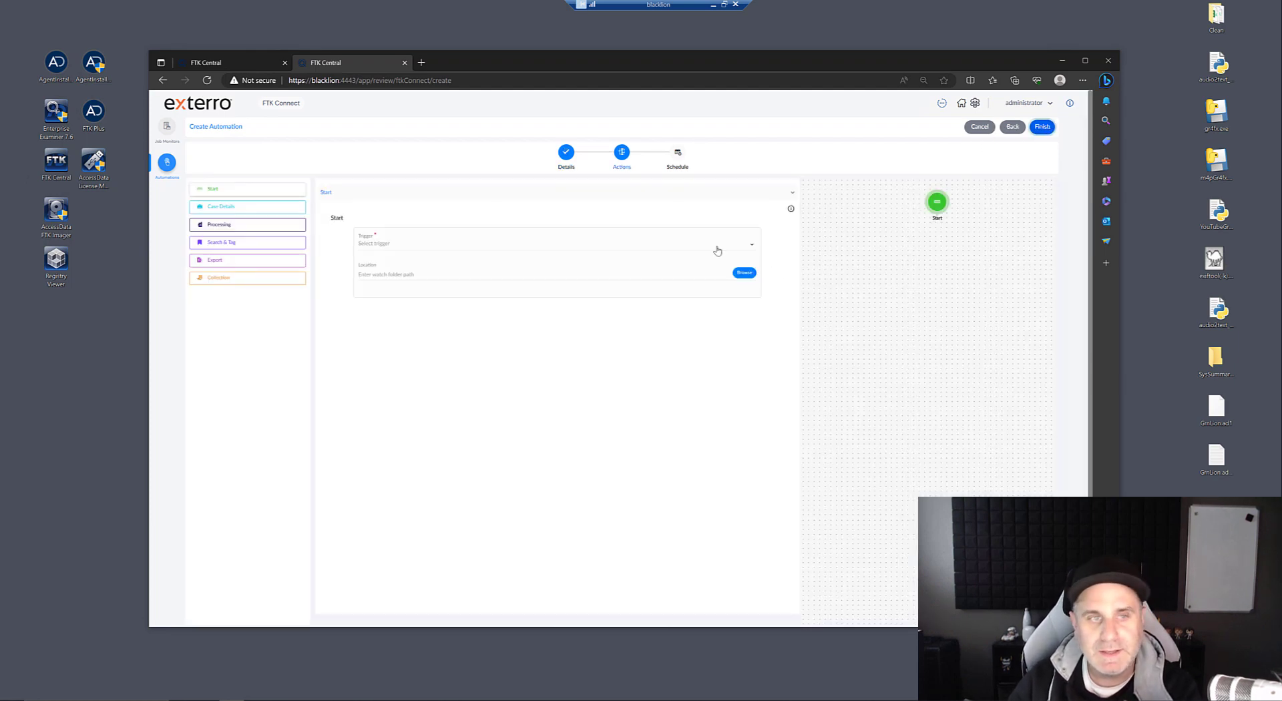
- List the Start trigger types: Watch Folder, API Trigger, Schedule and Manual
left_click(556, 242)
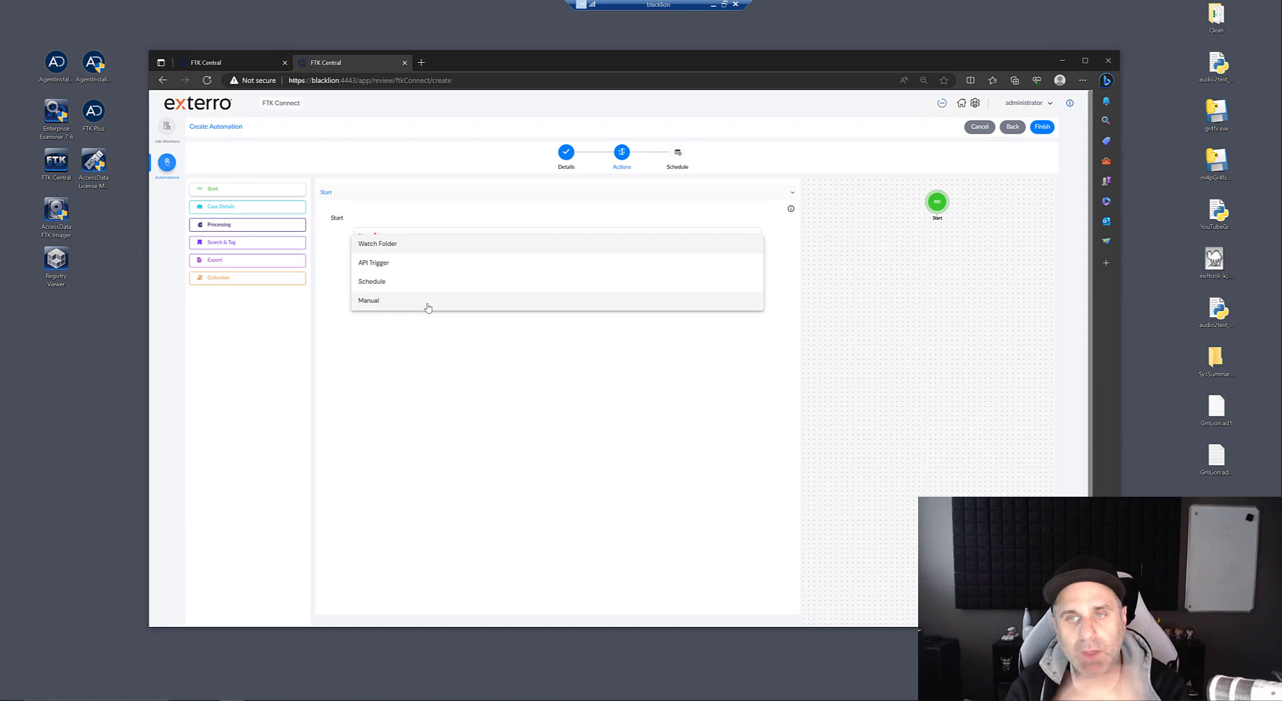
- Watch the SysSummaryOnly folder and add a Case Details step assigned to administrator
left_click(376, 243)
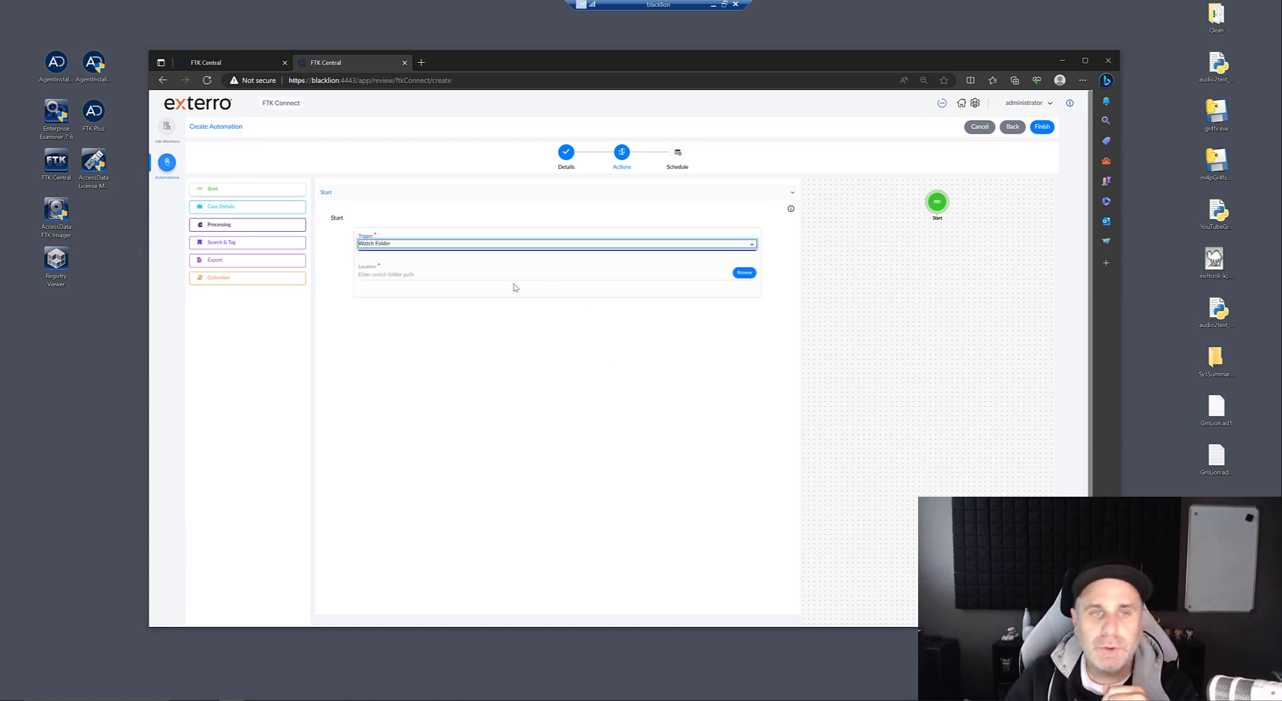
left_click(743, 272)
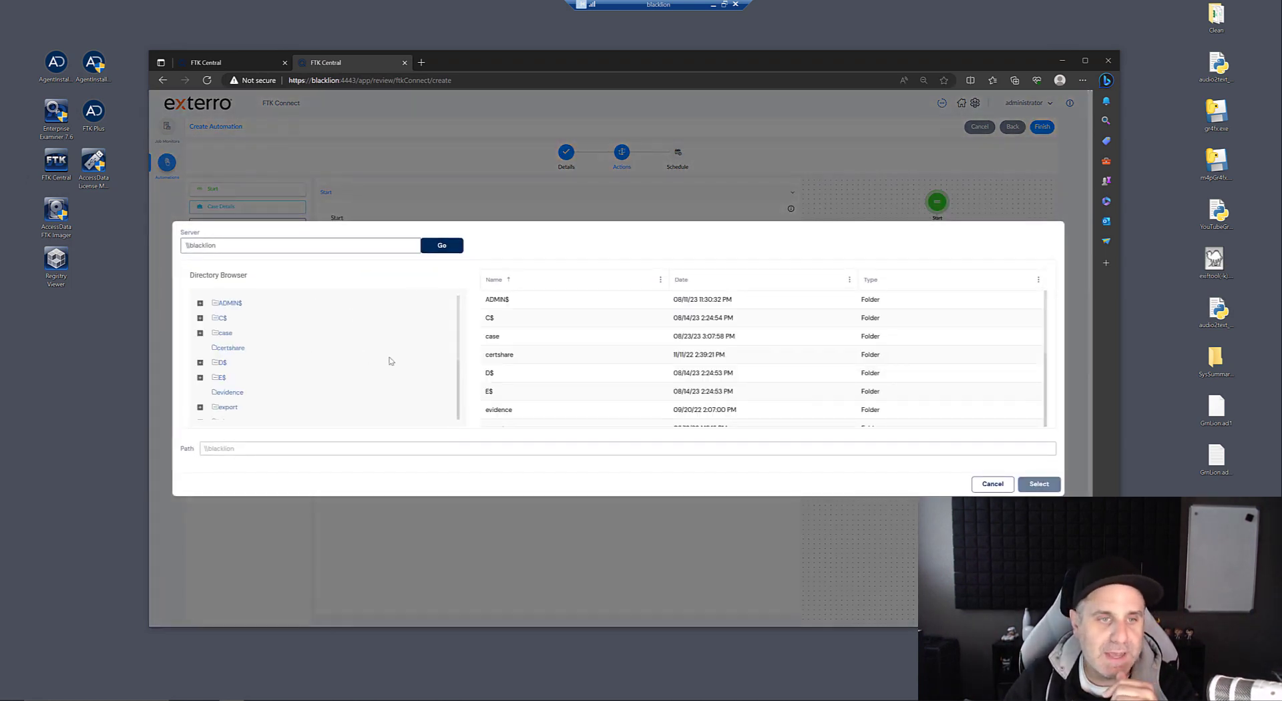
scroll("down", 3)
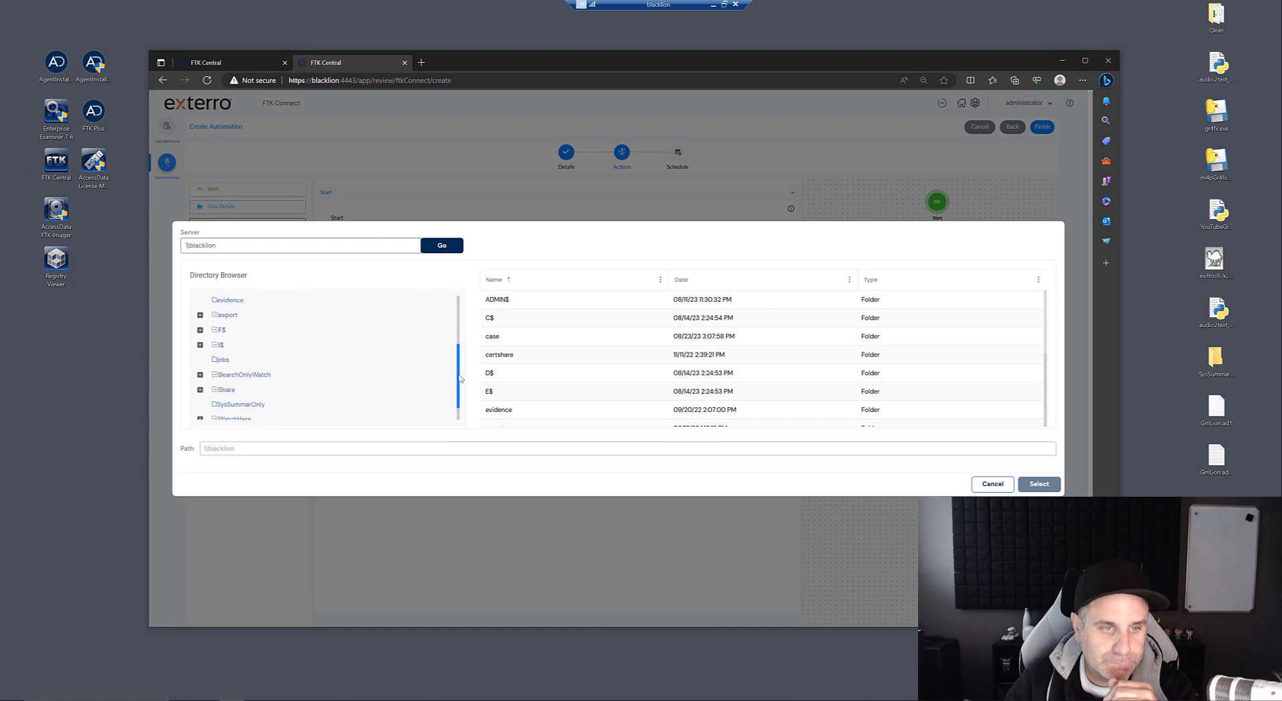
left_click(239, 382)
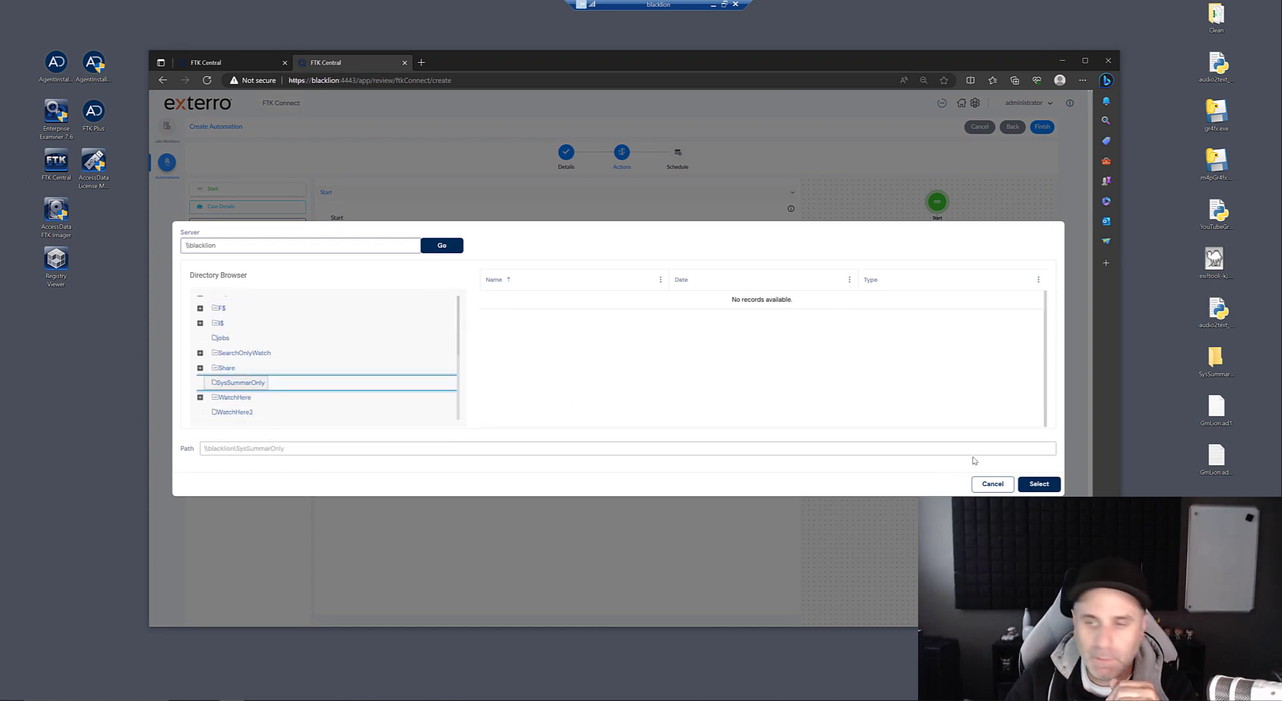
left_click(1038, 483)
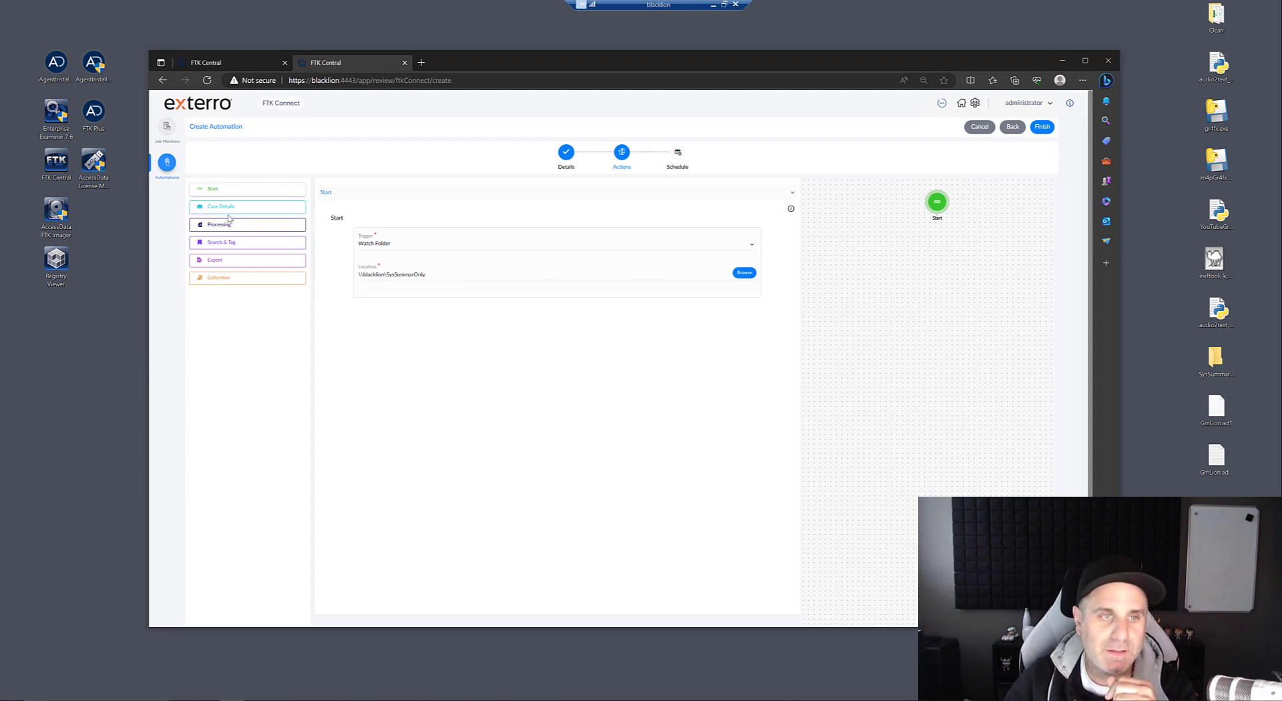
left_click(221, 205)
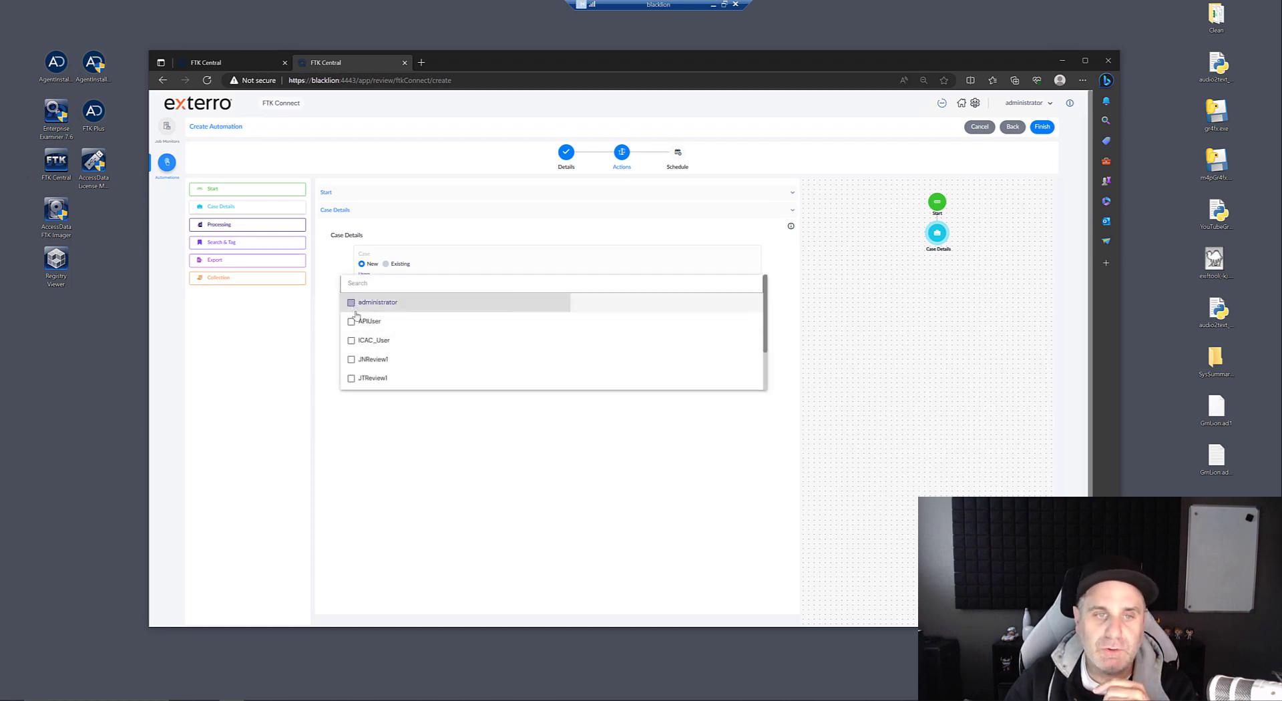
left_click(351, 302)
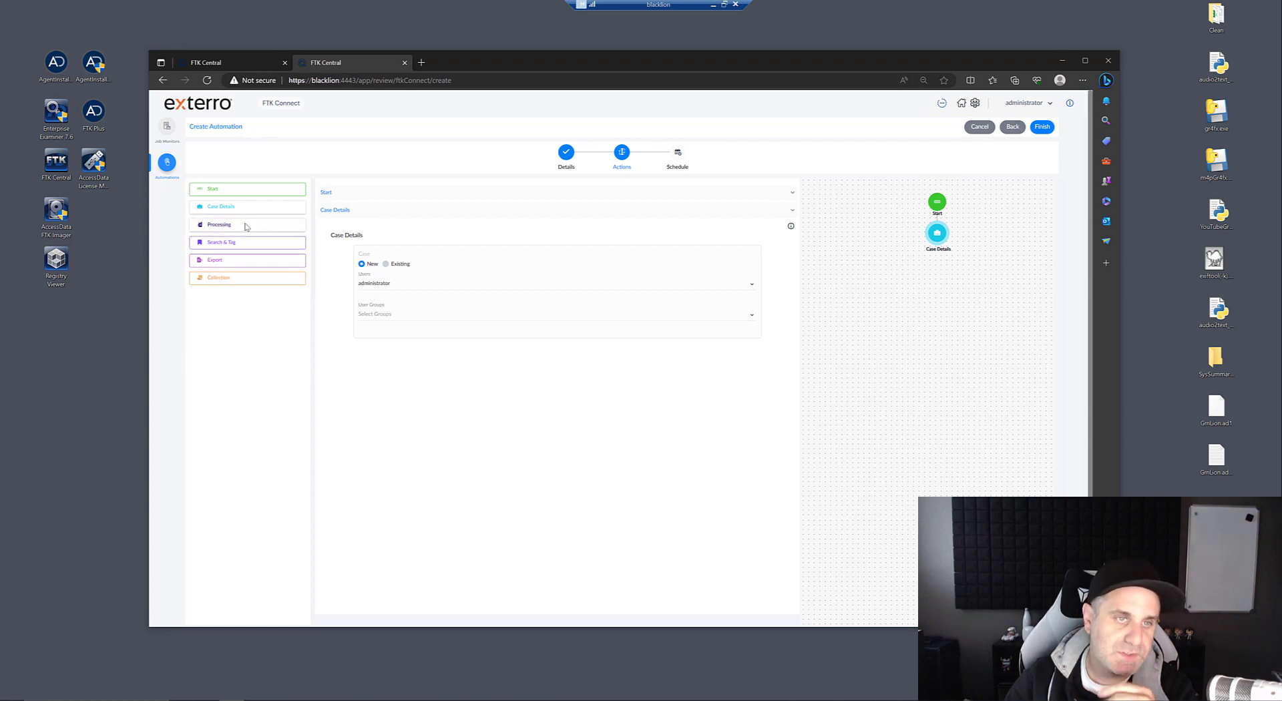
- Add a Processing step using the Forensic Processing profile on localhost
left_click(219, 223)
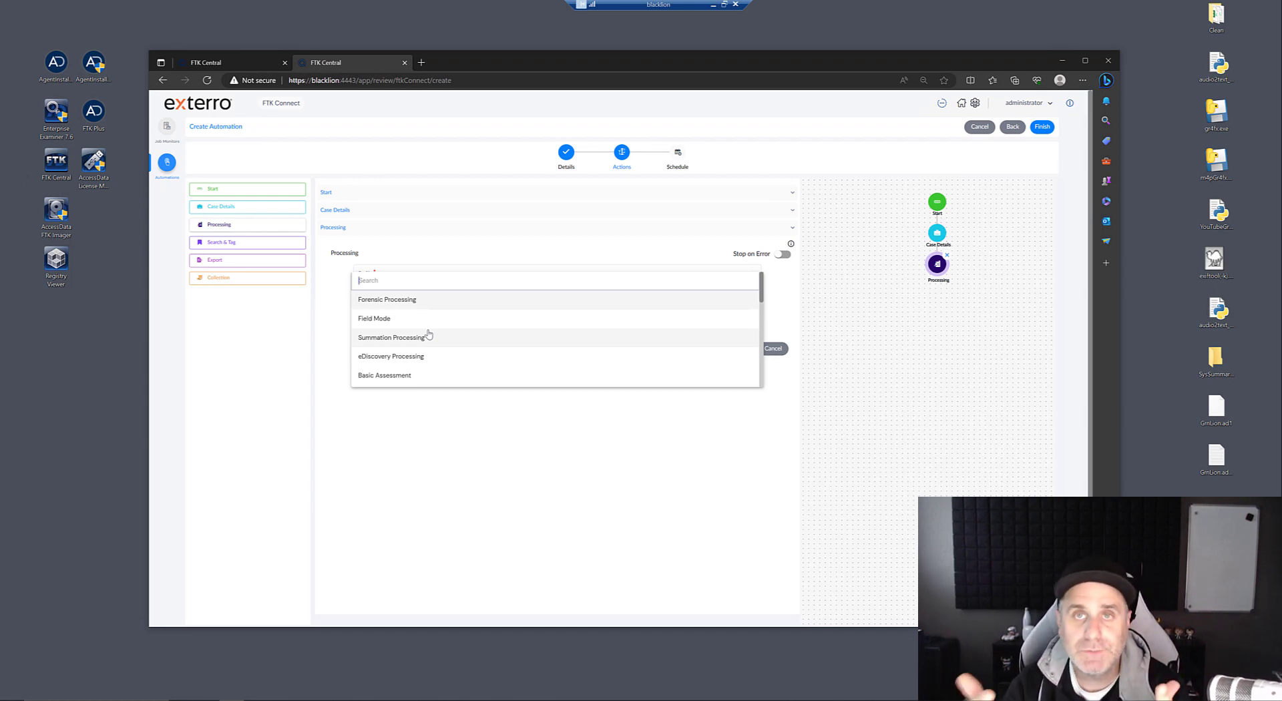
scroll("down", 3)
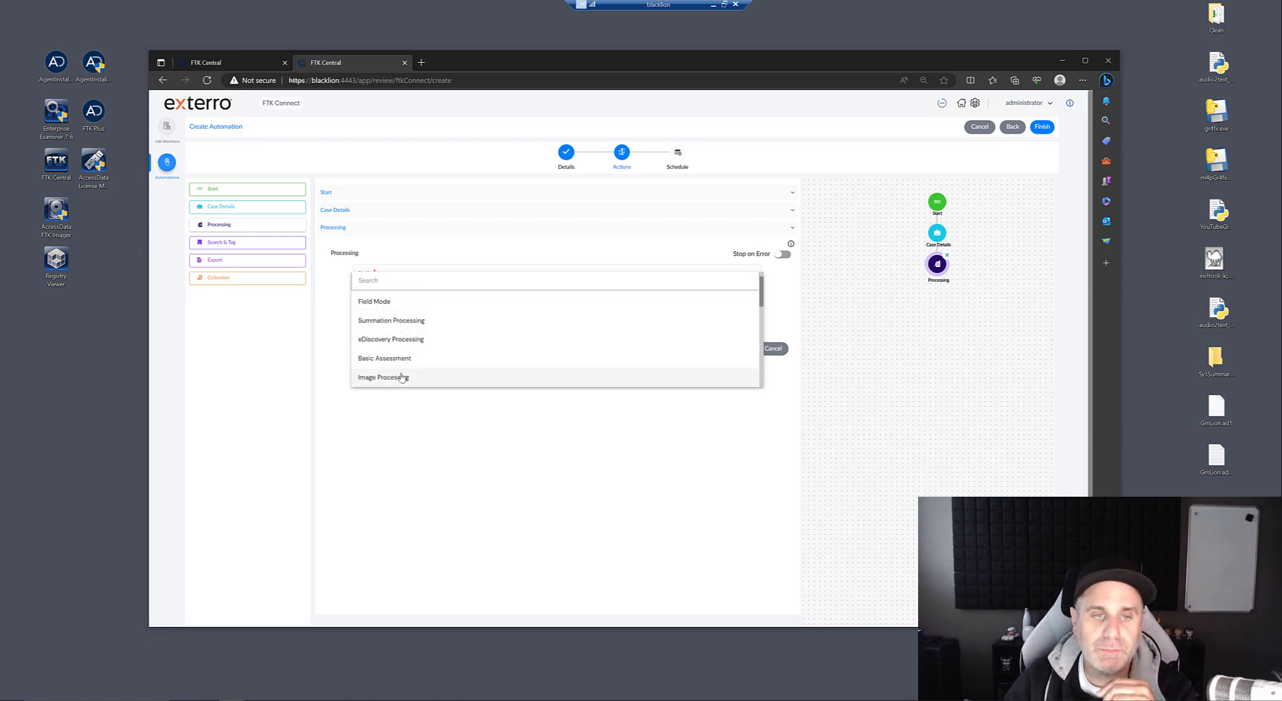
scroll("down", 3)
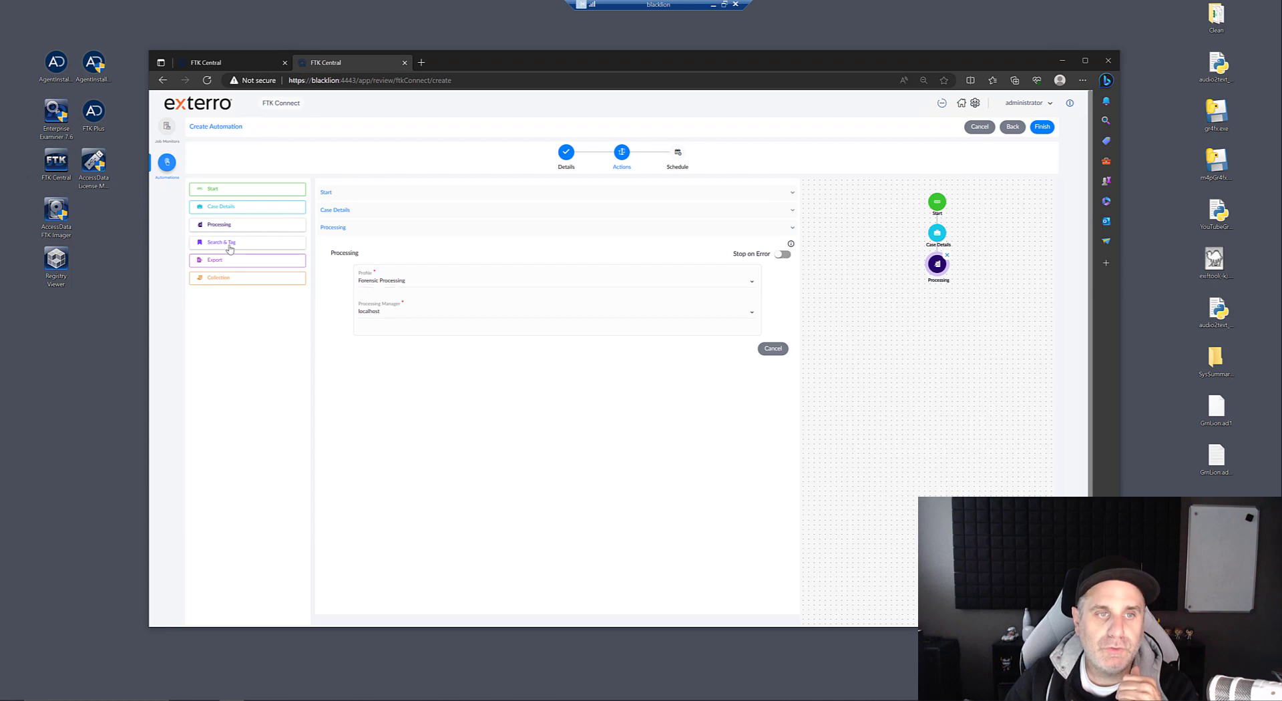
- Add a Search & Tag step that generates a search term report
left_click(221, 241)
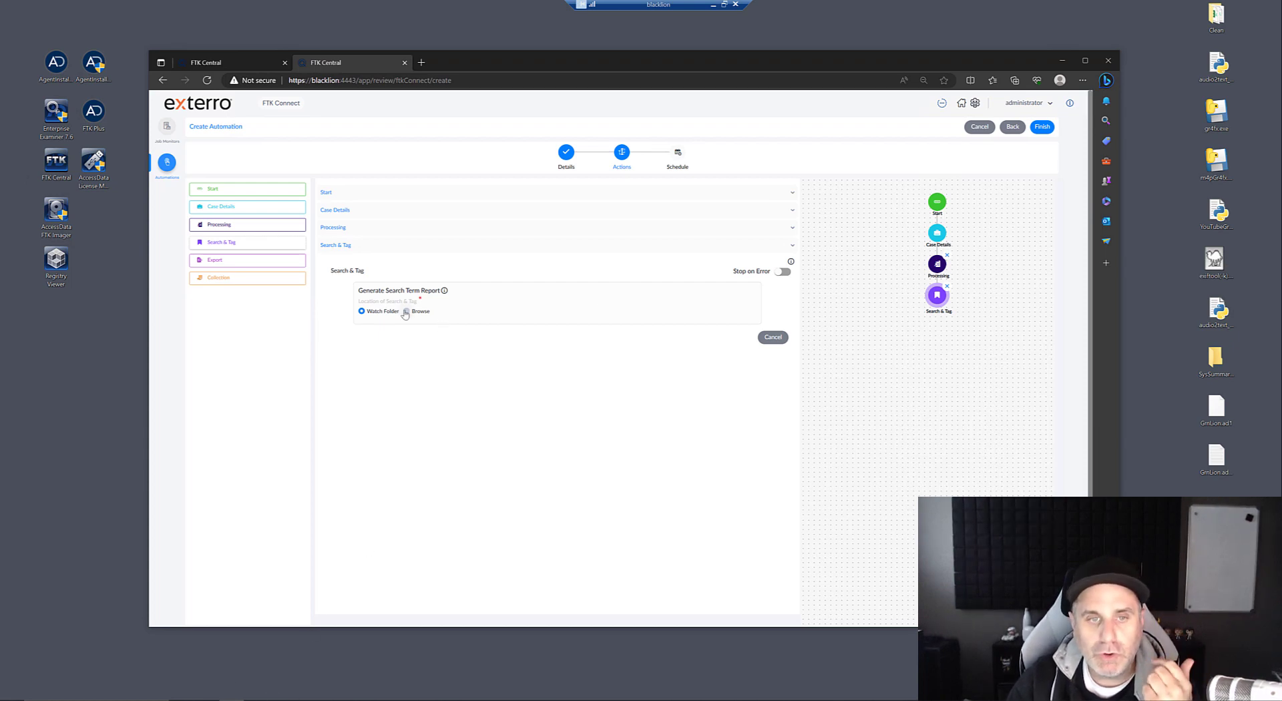
- Point the search term report at \\blacklion\F$\searchterms
left_click(405, 311)
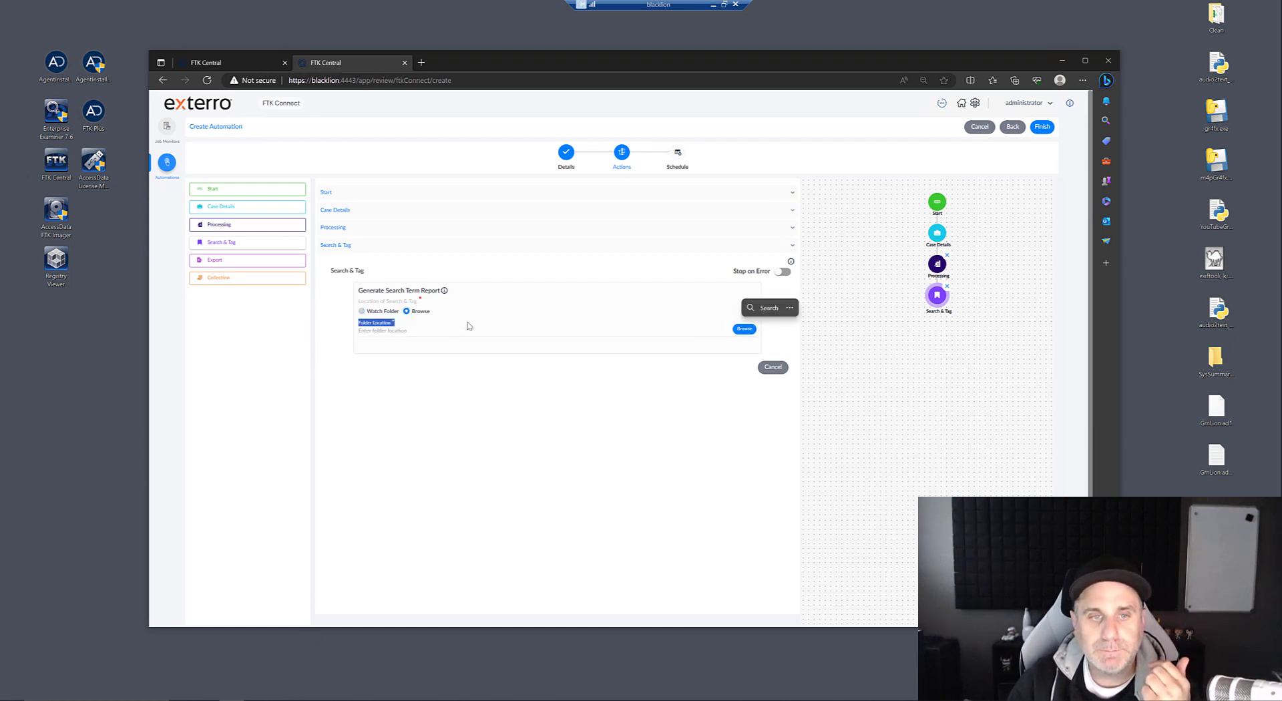
left_click(743, 328)
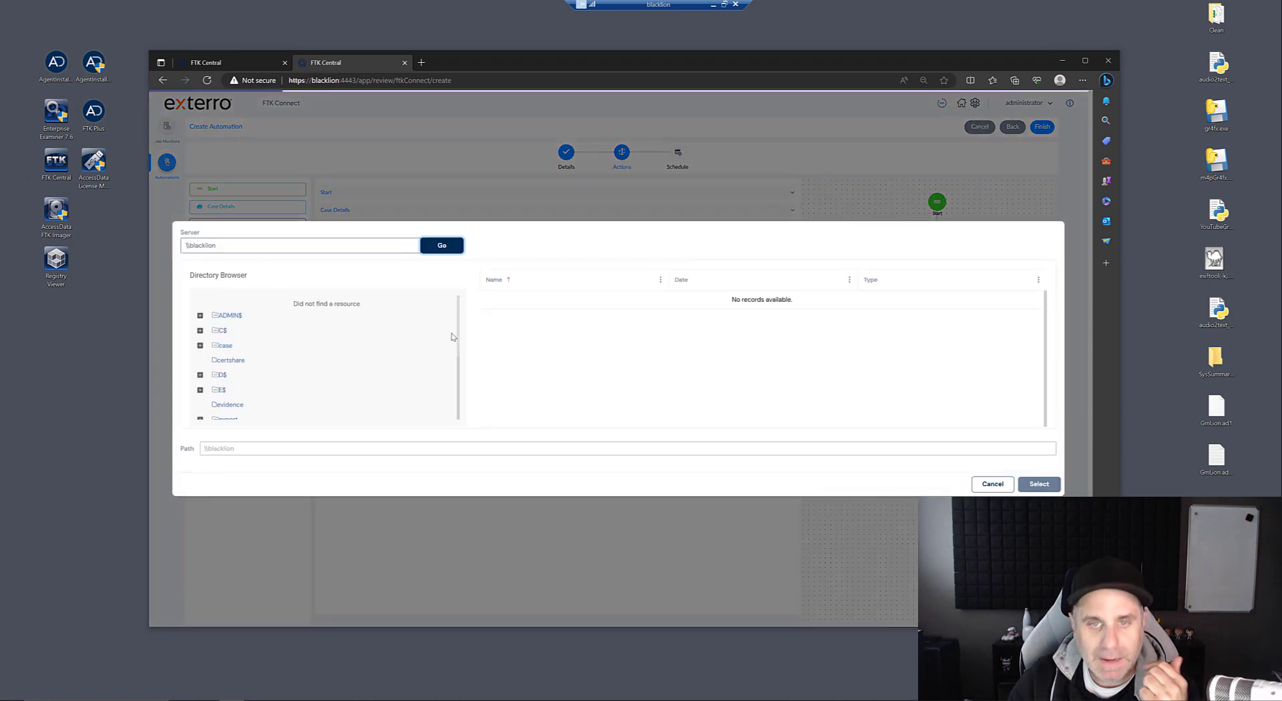
left_click(442, 245)
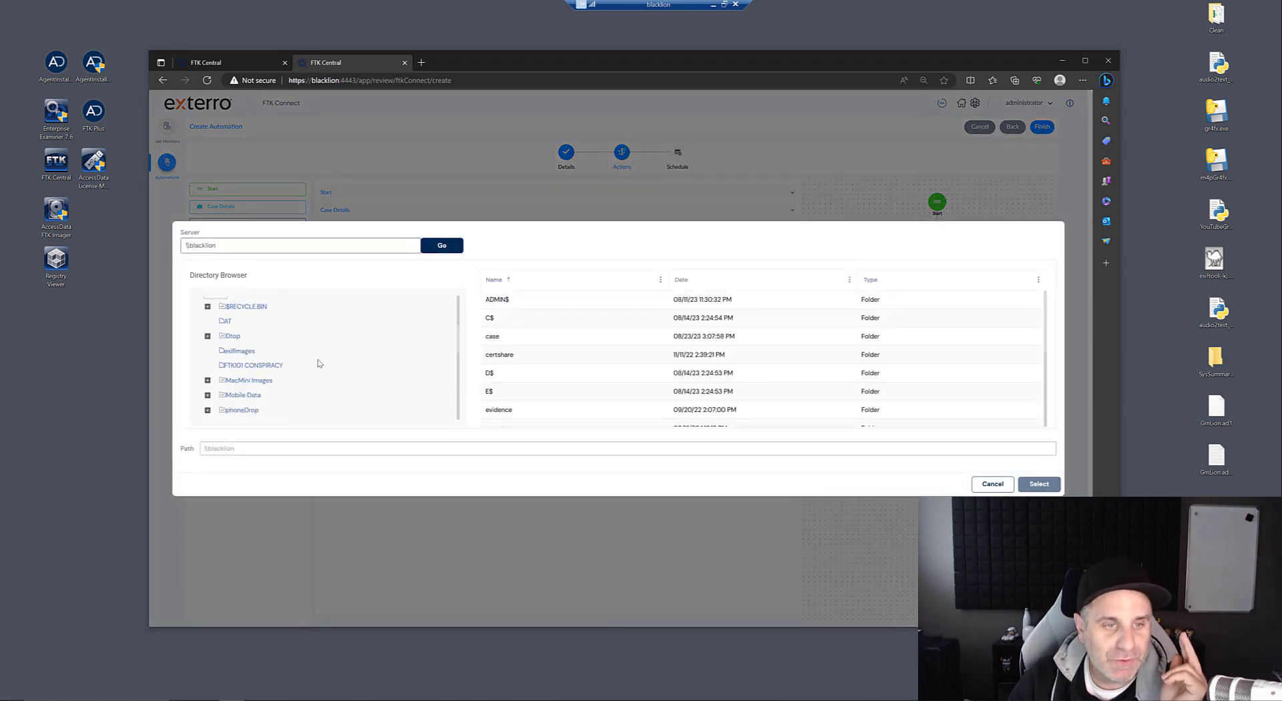
left_click(239, 384)
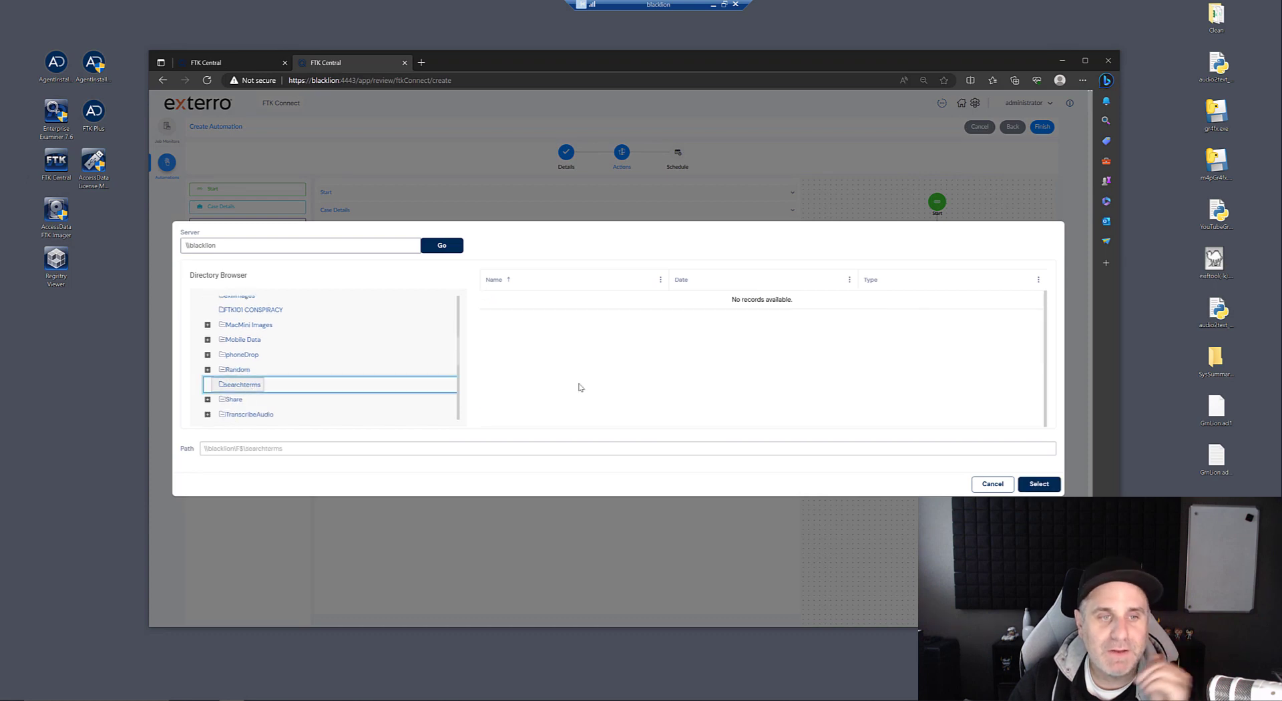
left_click(1038, 483)
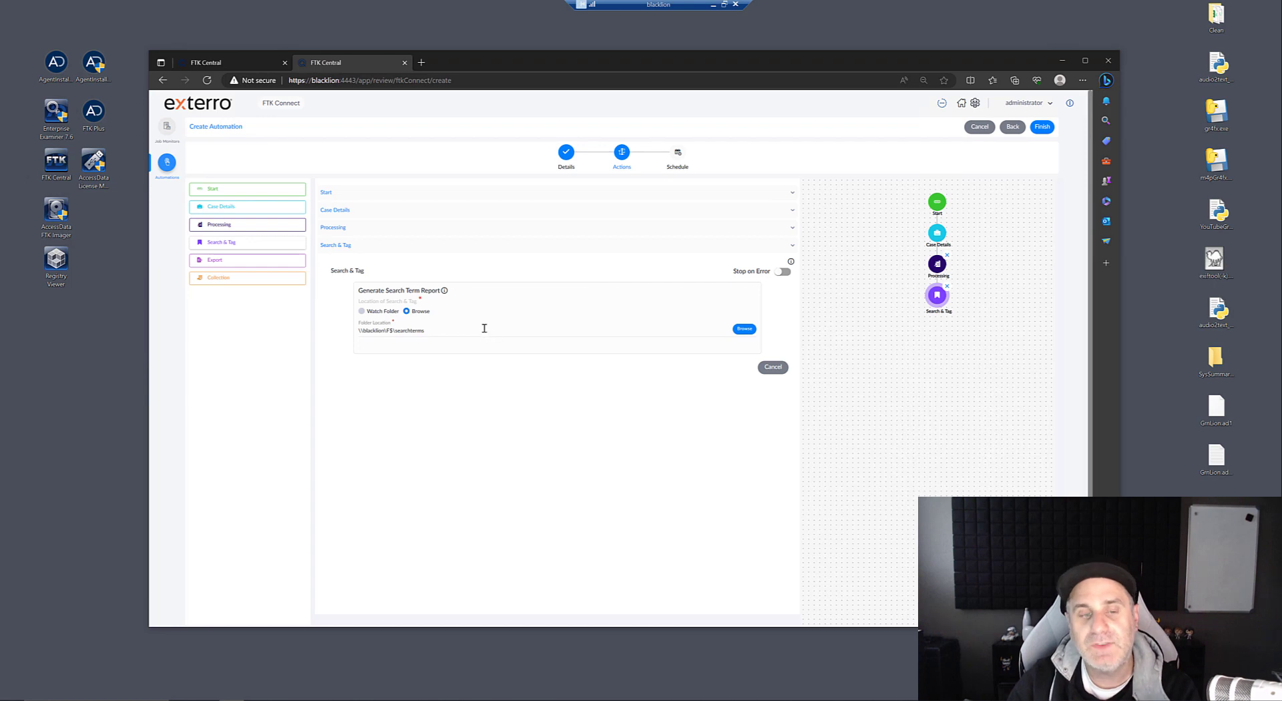
- Locate and open the searchterms folder in File Explorer
left_click(743, 329)
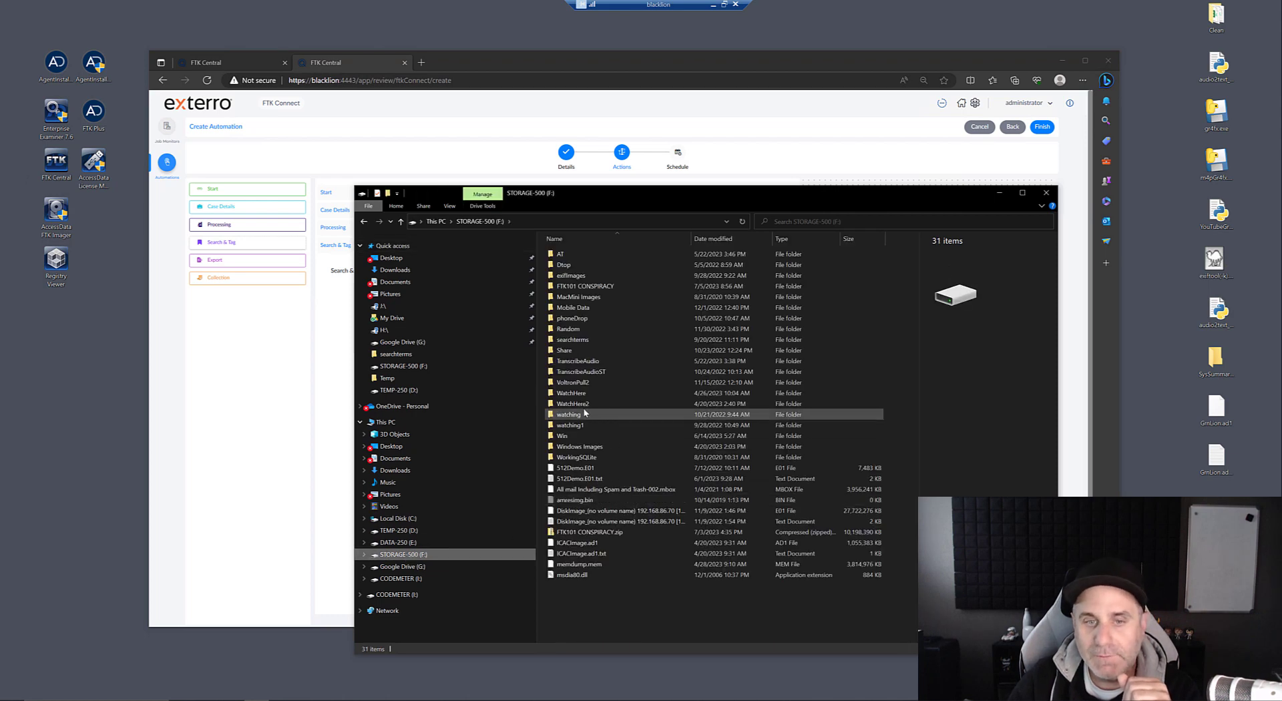
left_click(572, 339)
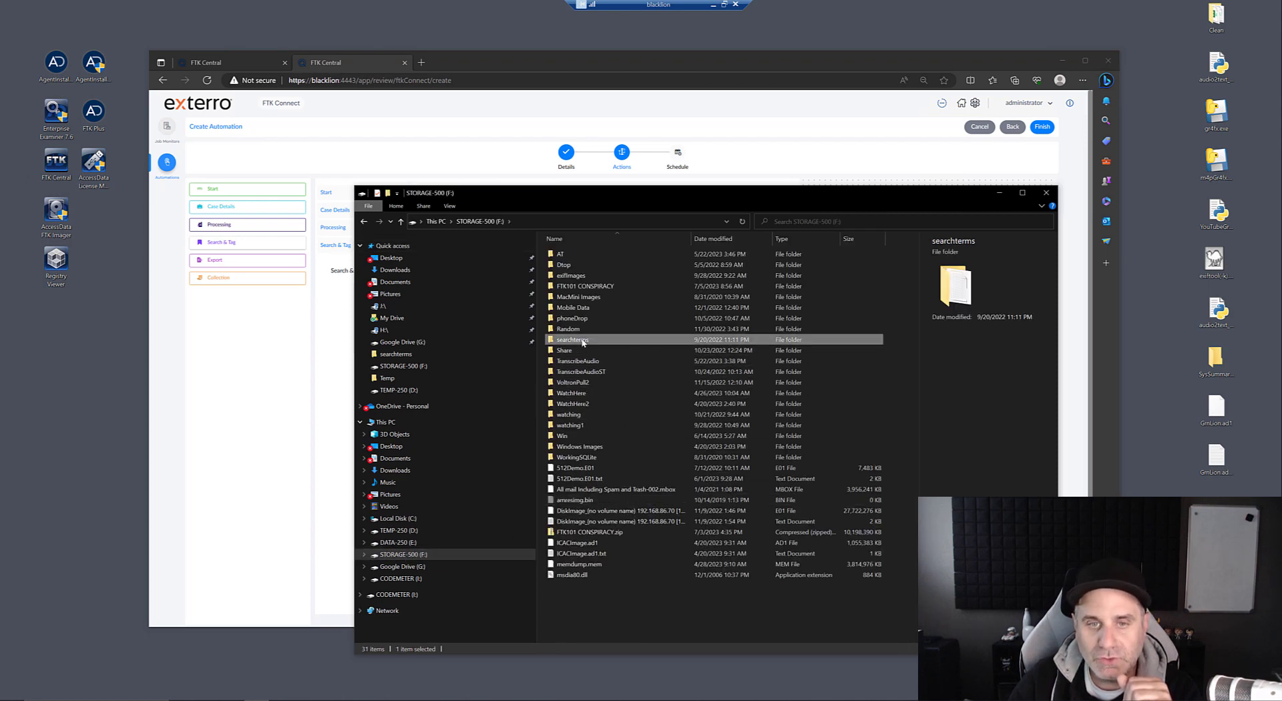
double_click(572, 339)
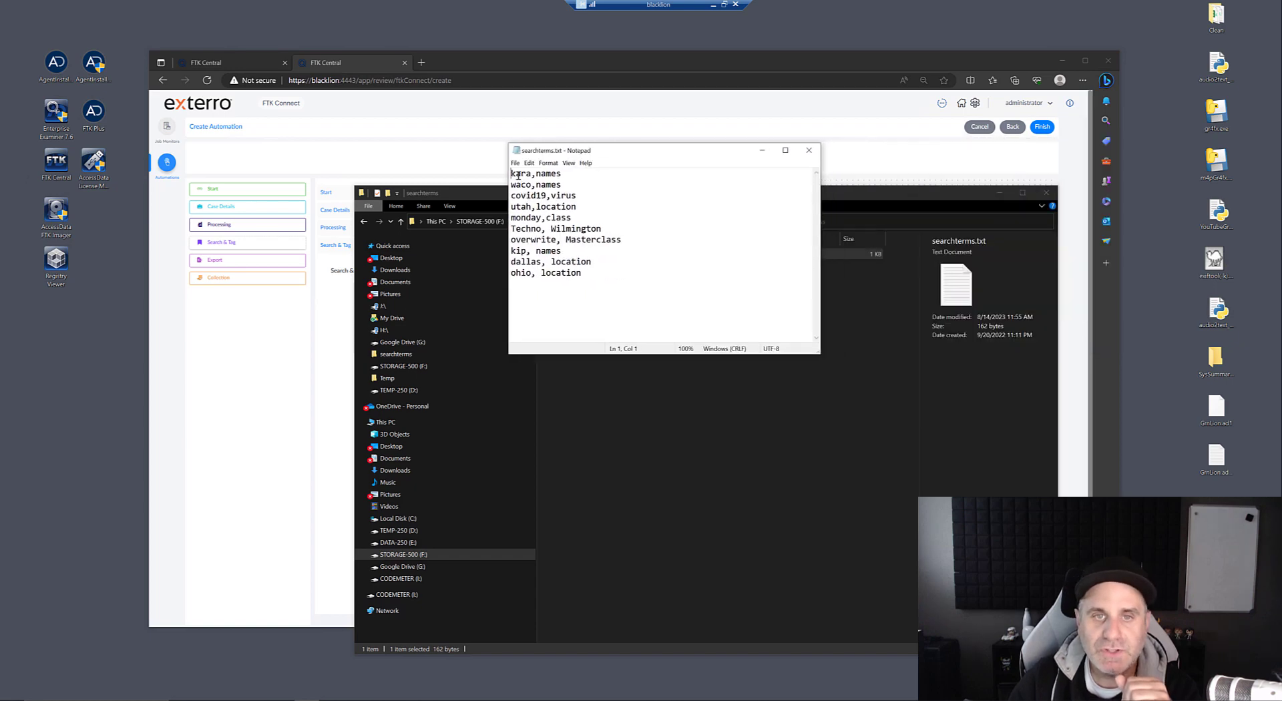
- Append a Video,class entry below the ohio,location line in searchterms.txt
double_click(521, 173)
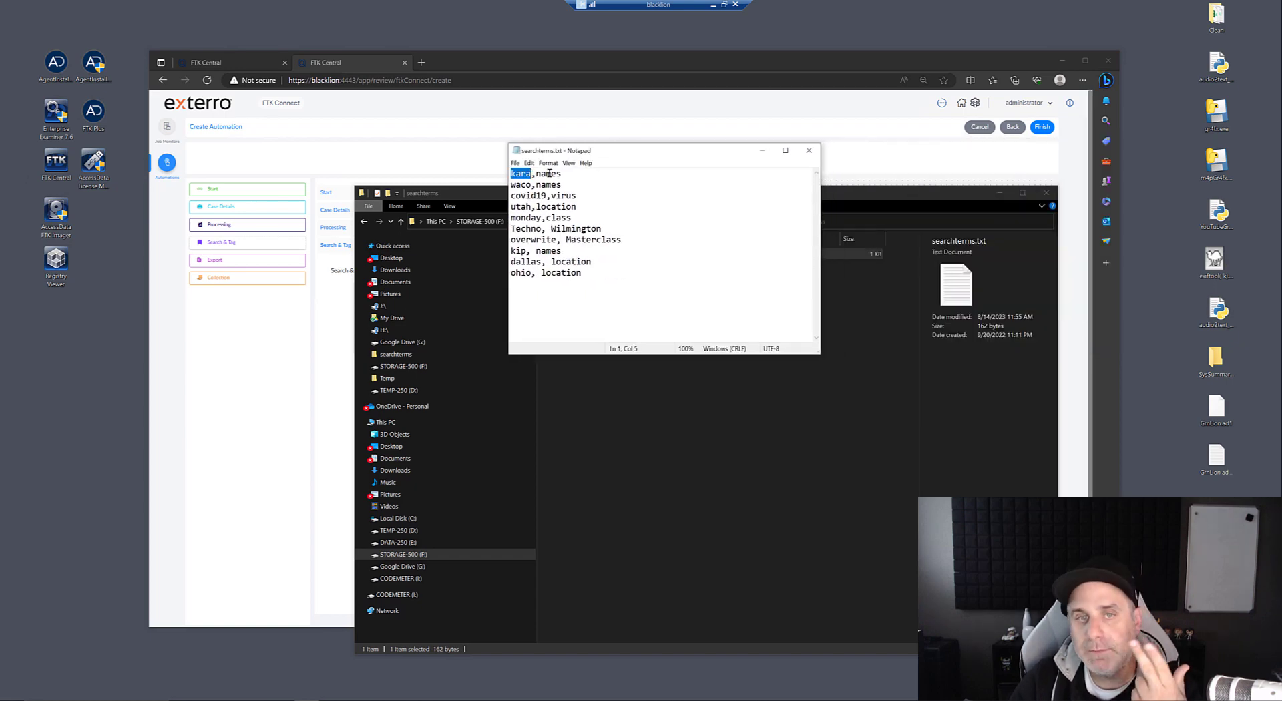
double_click(547, 172)
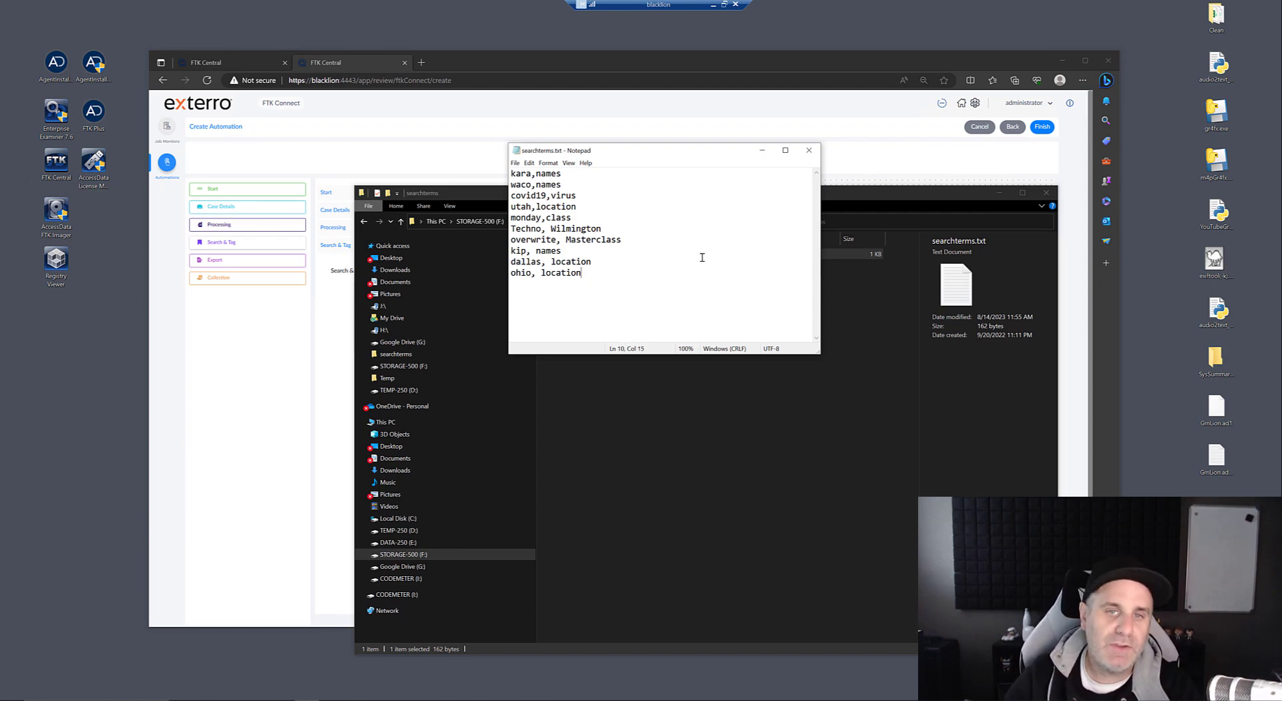
key("enter")
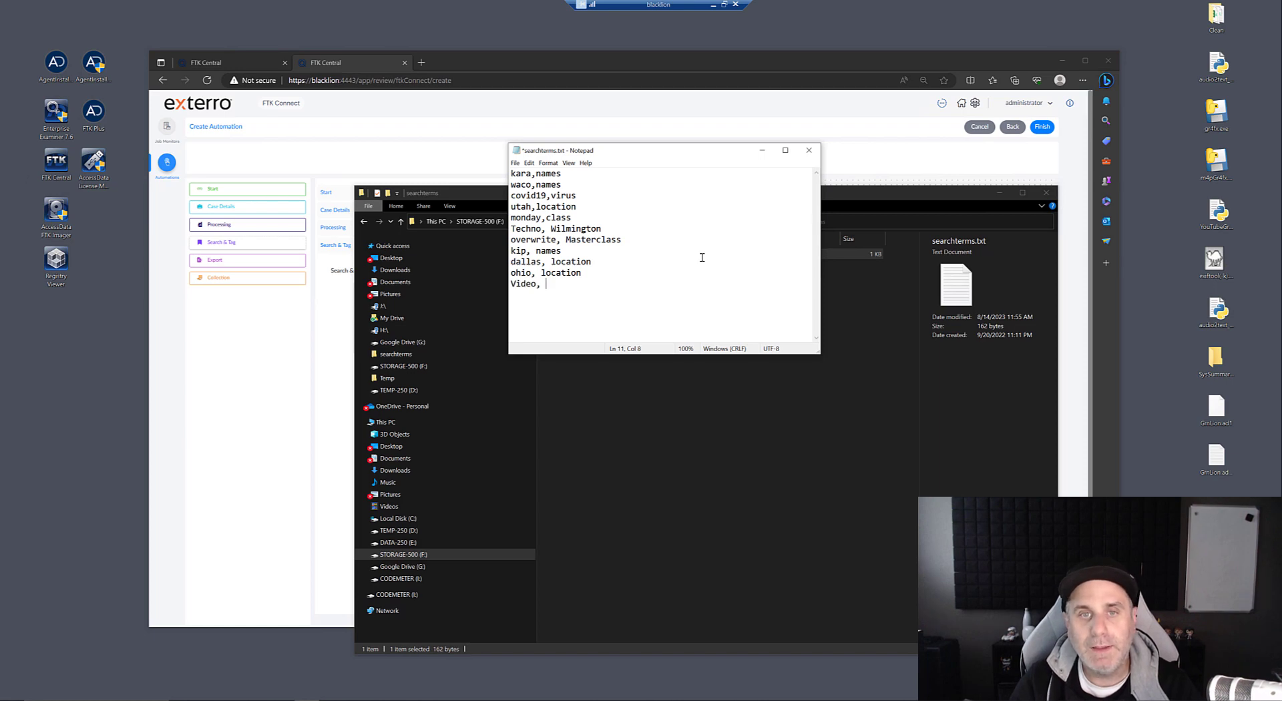
type("cclas")
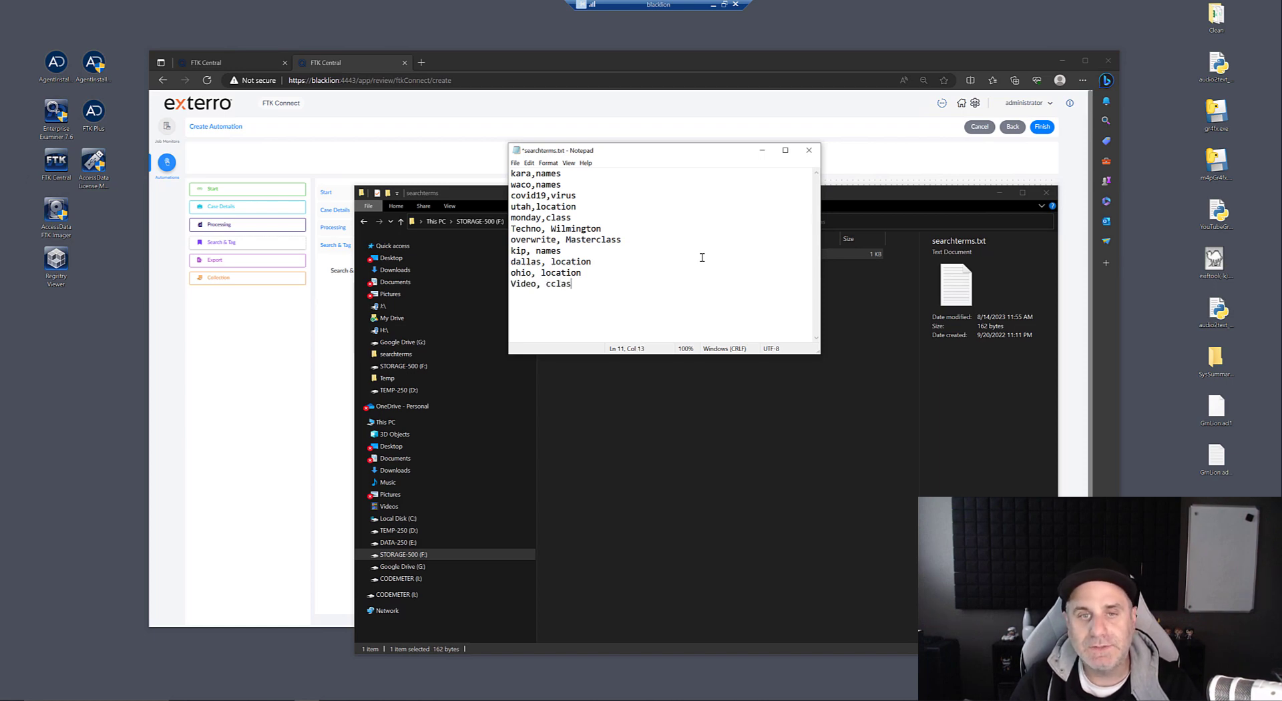
type("class")
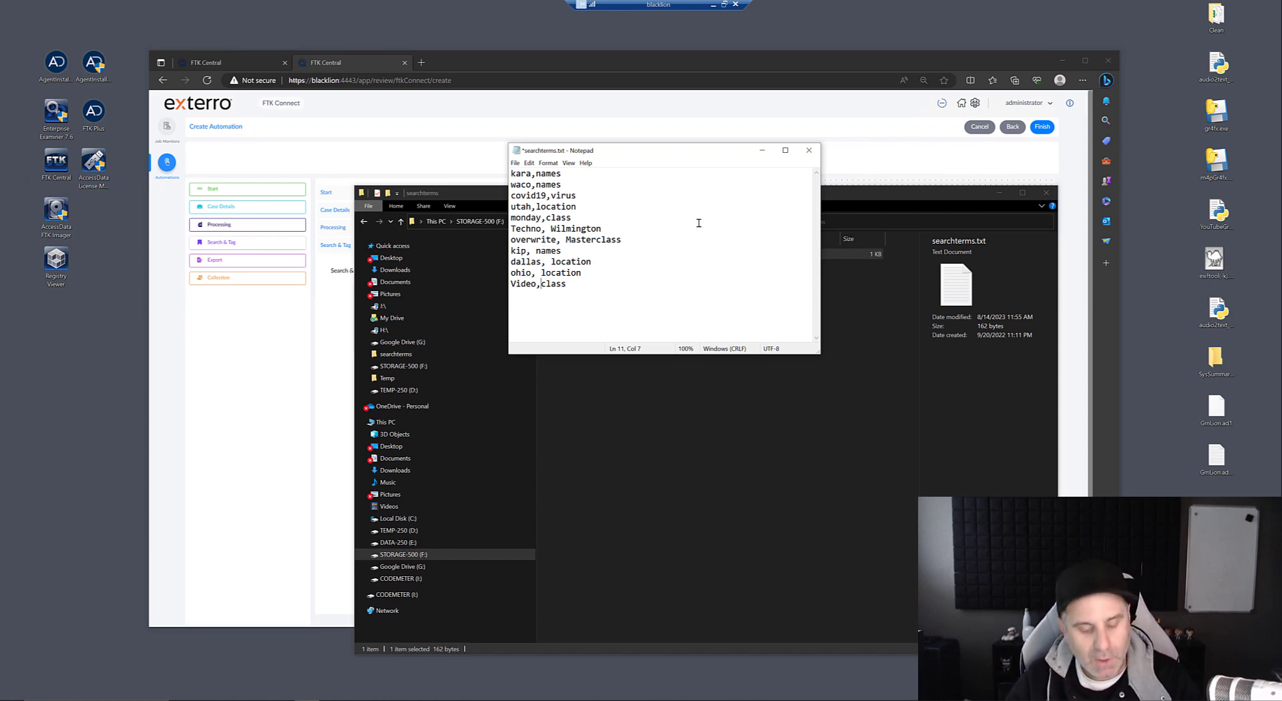
left_click(808, 150)
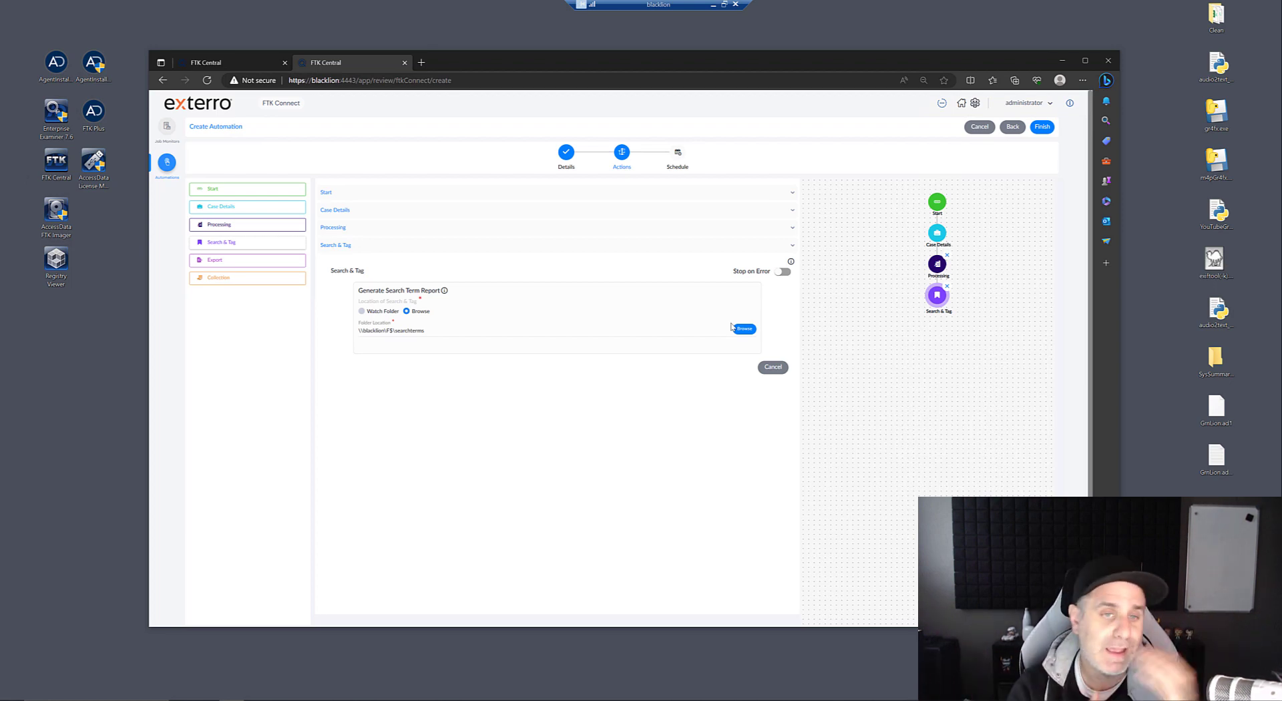
mouse_move(488, 320)
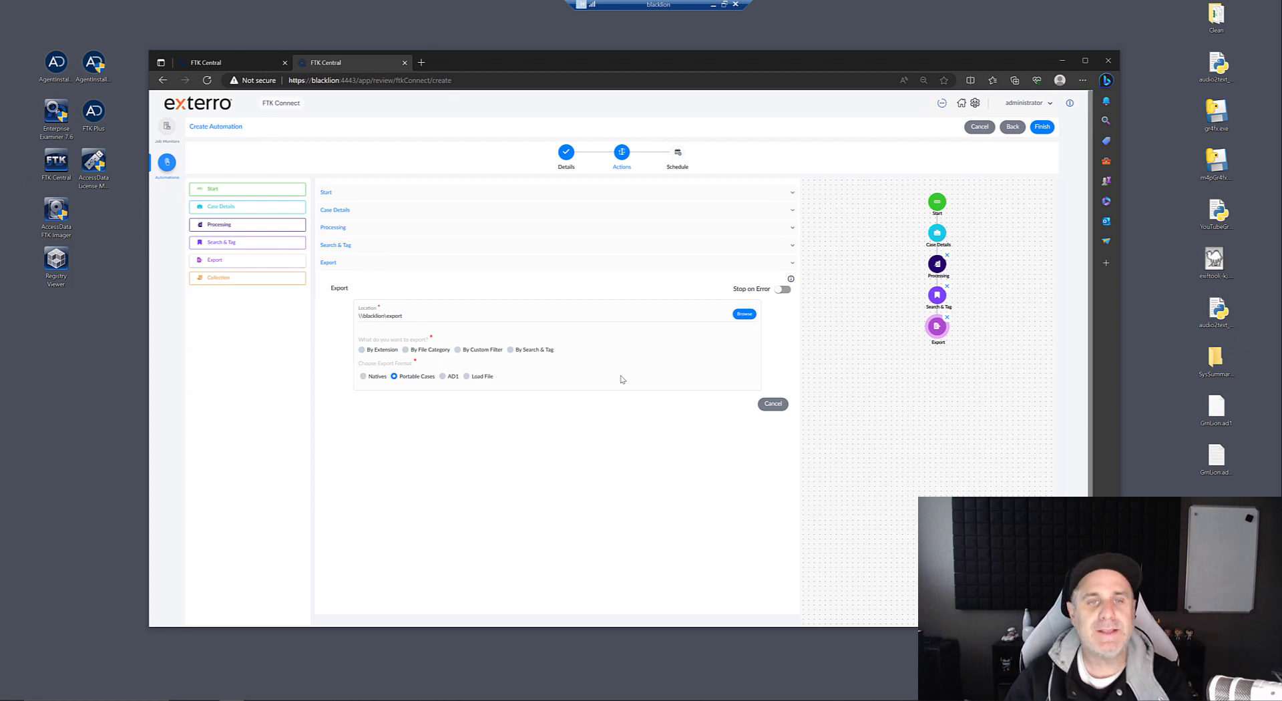
- Set the Export step to export items found By Search & Tag
left_click(510, 350)
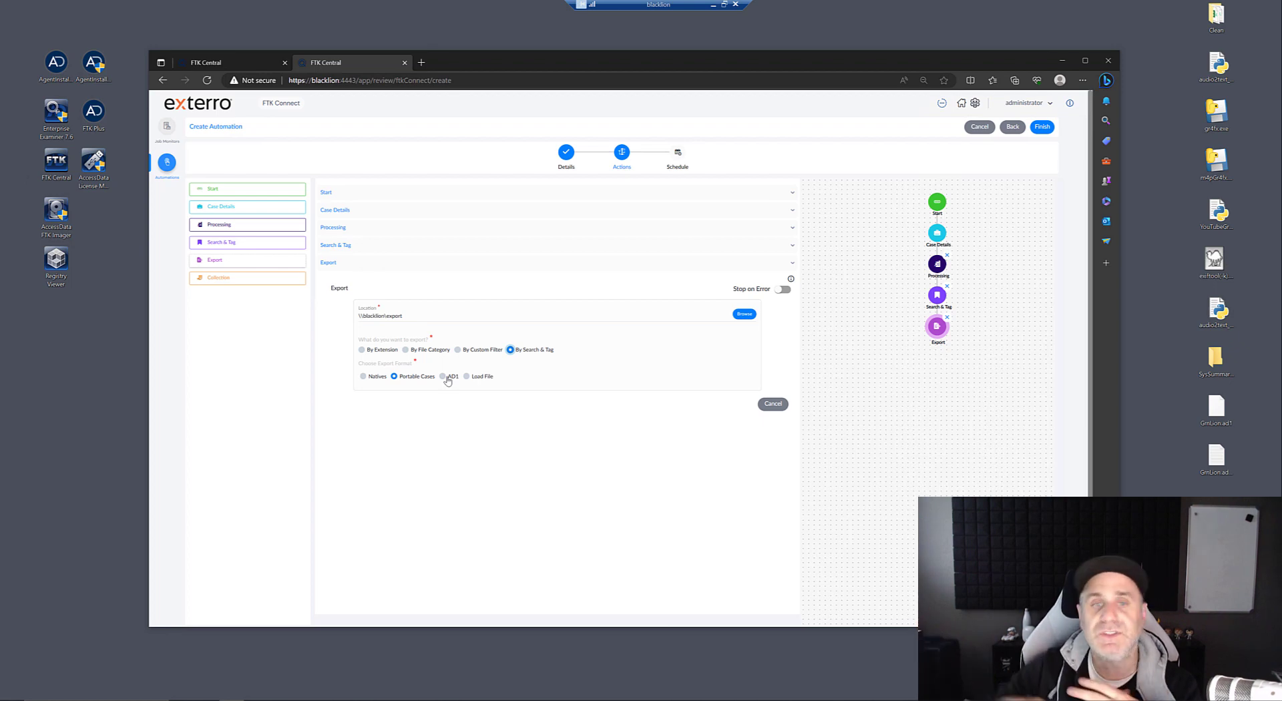
mouse_move(470, 386)
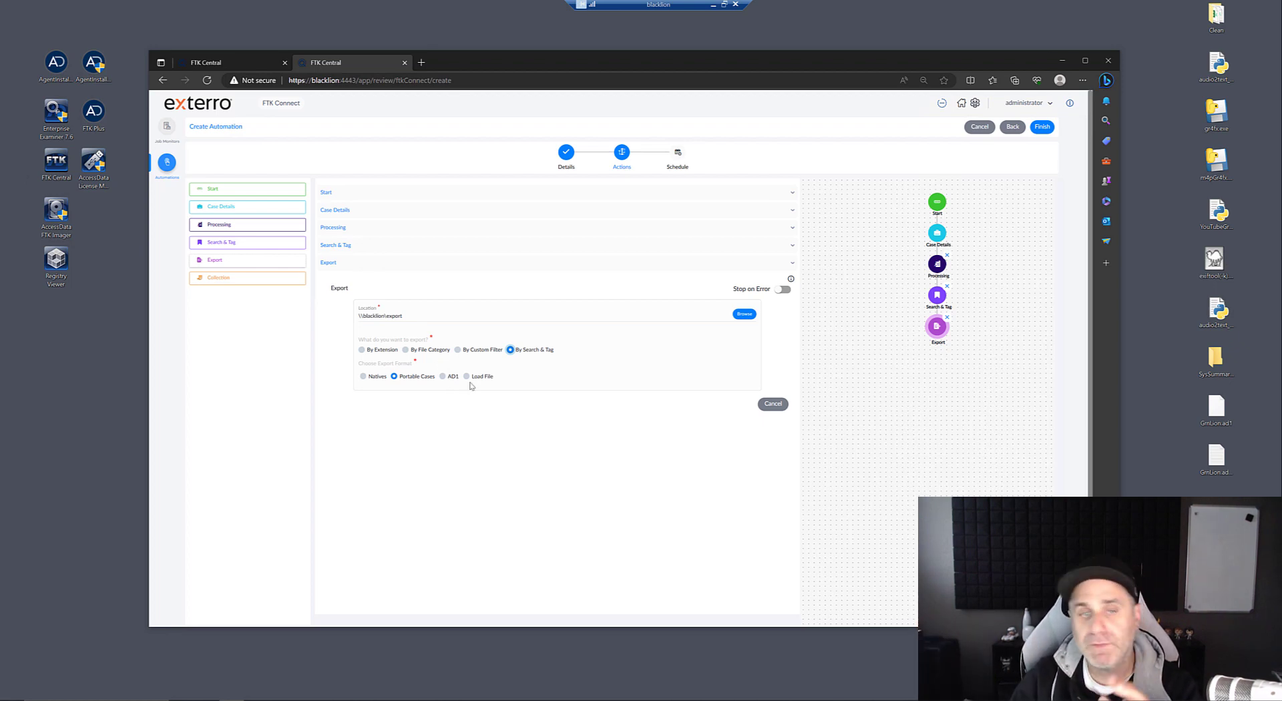
mouse_move(564, 413)
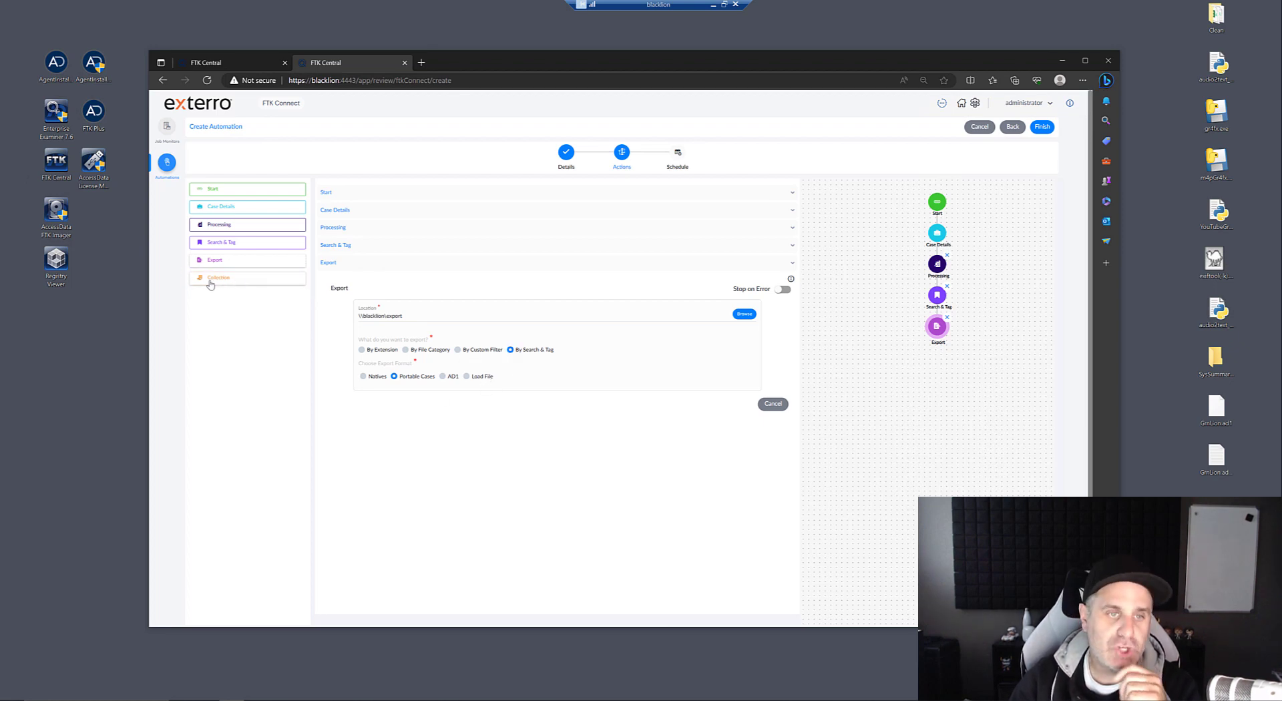
- Select the Collection action and finish, saving the ForTheVideo automation
left_click(218, 278)
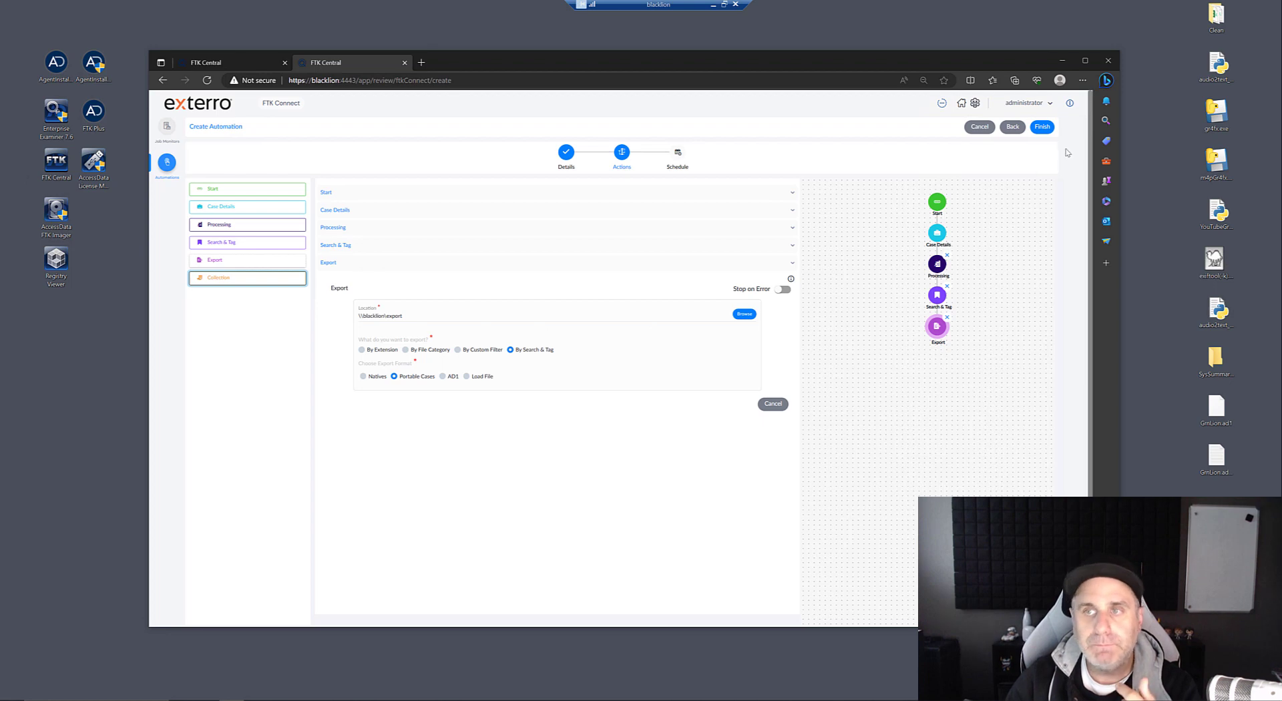
left_click(1042, 127)
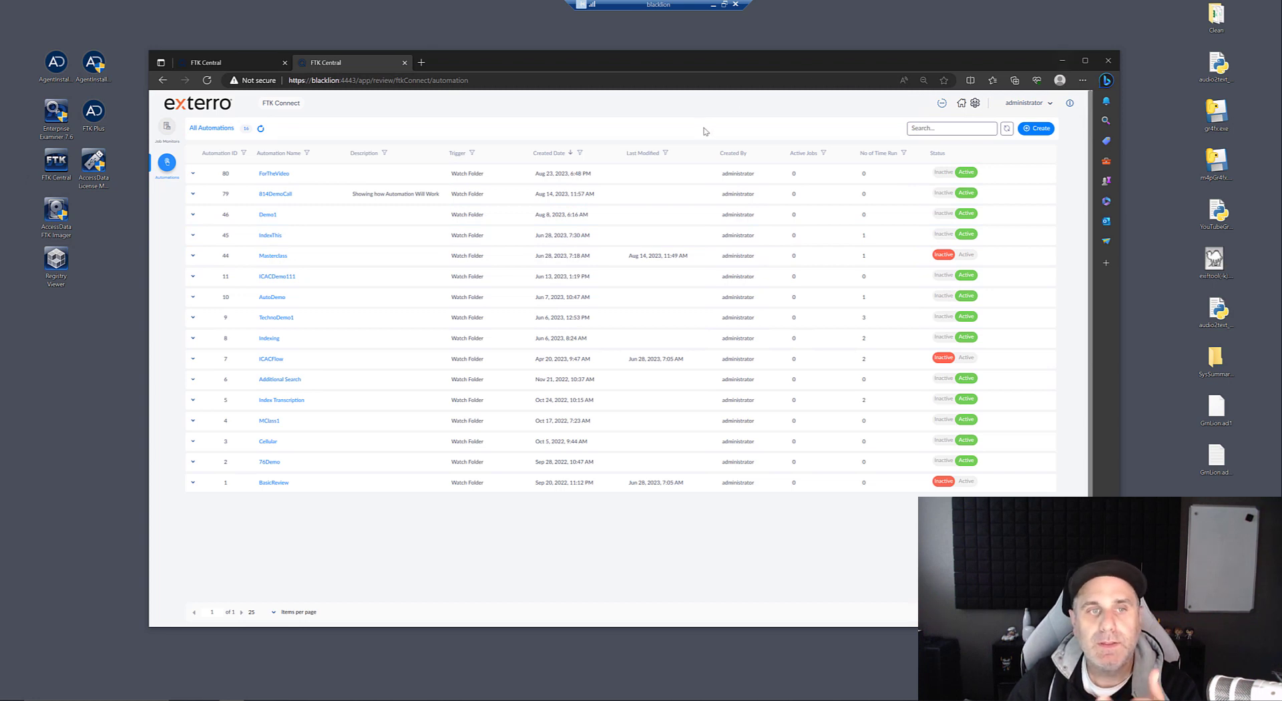
mouse_move(787, 139)
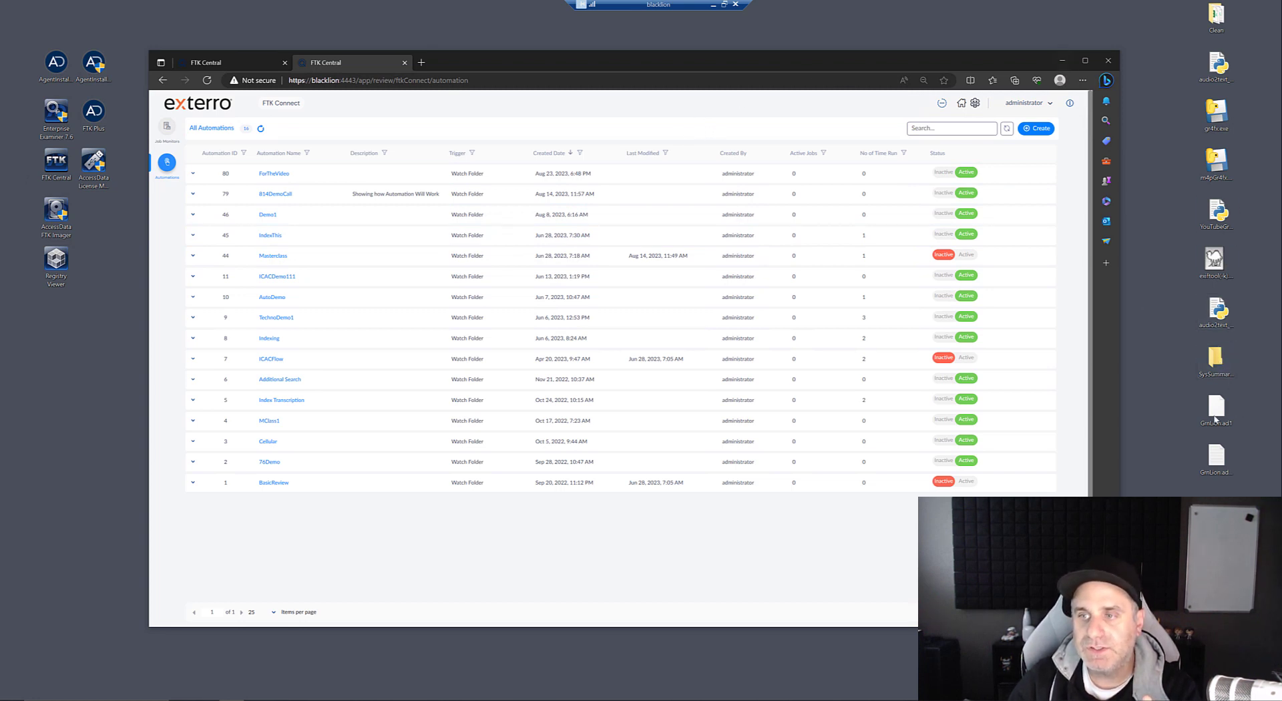
- Open the empty SysSummaryOnly watch folder from the desktop
left_click(1215, 411)
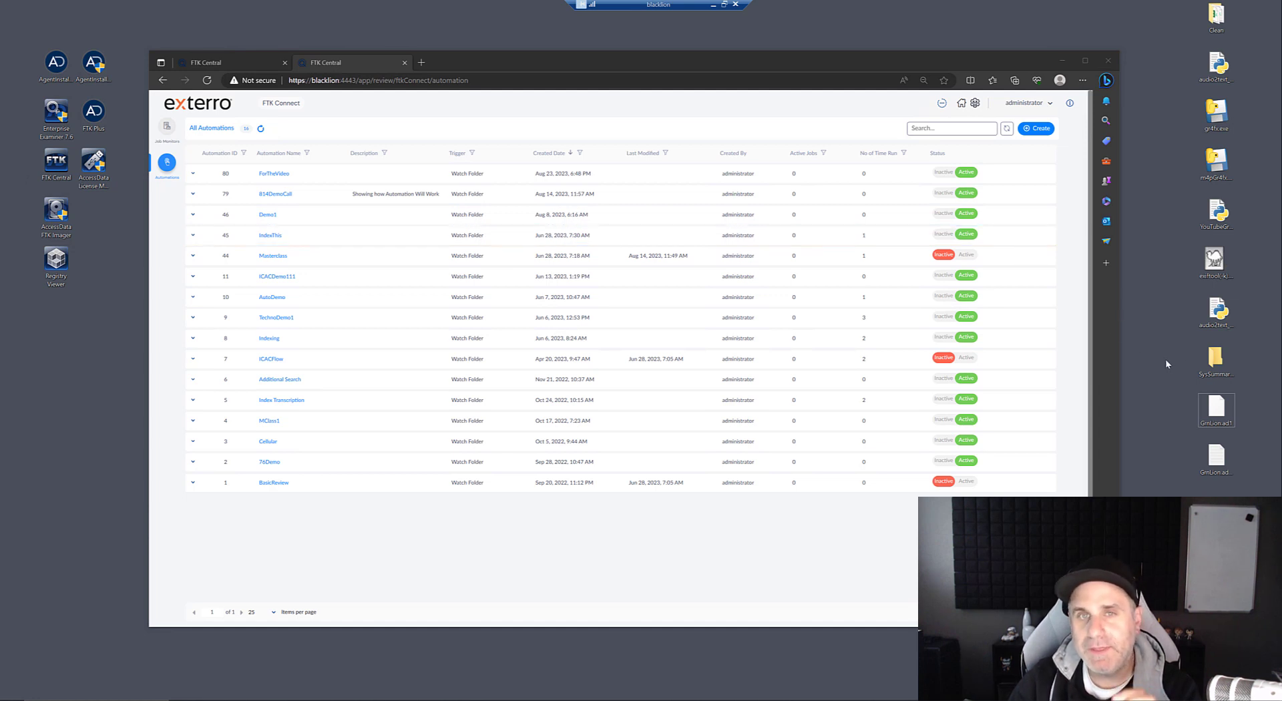
mouse_move(1173, 375)
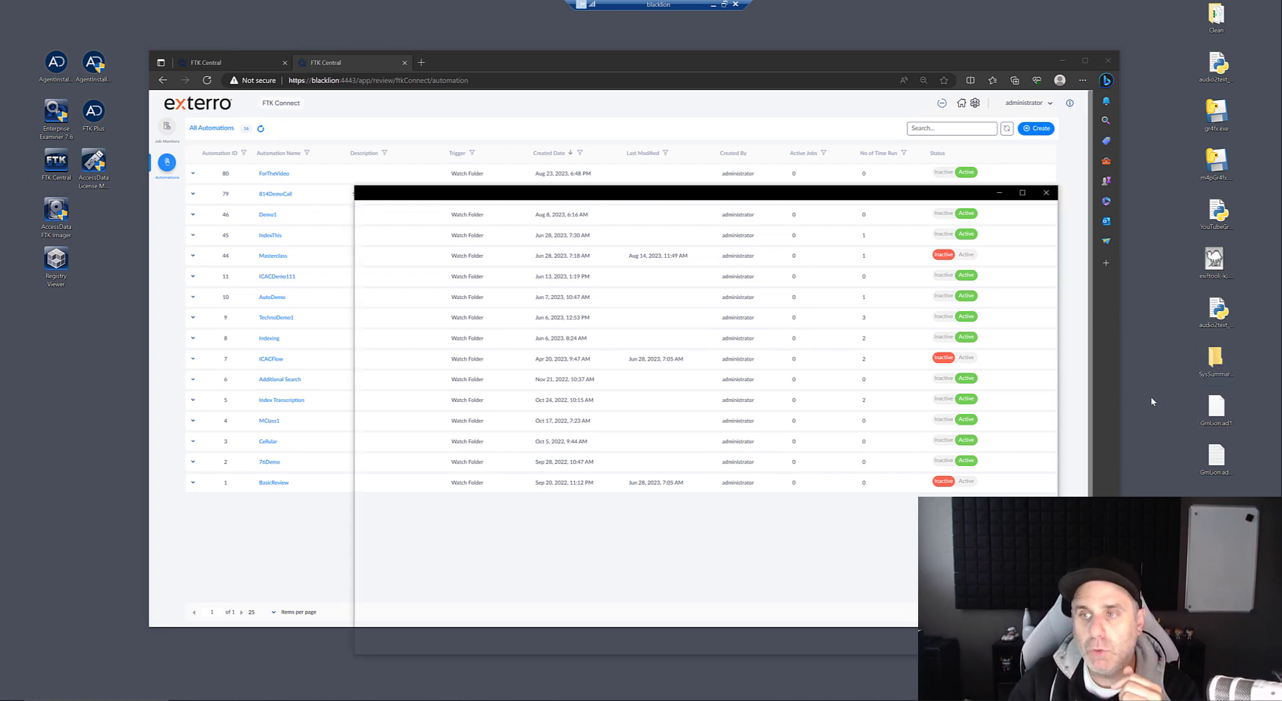
- Create a folder named C20230823Video inside the SysSummaryOnly watch folder
right_click(727, 368)
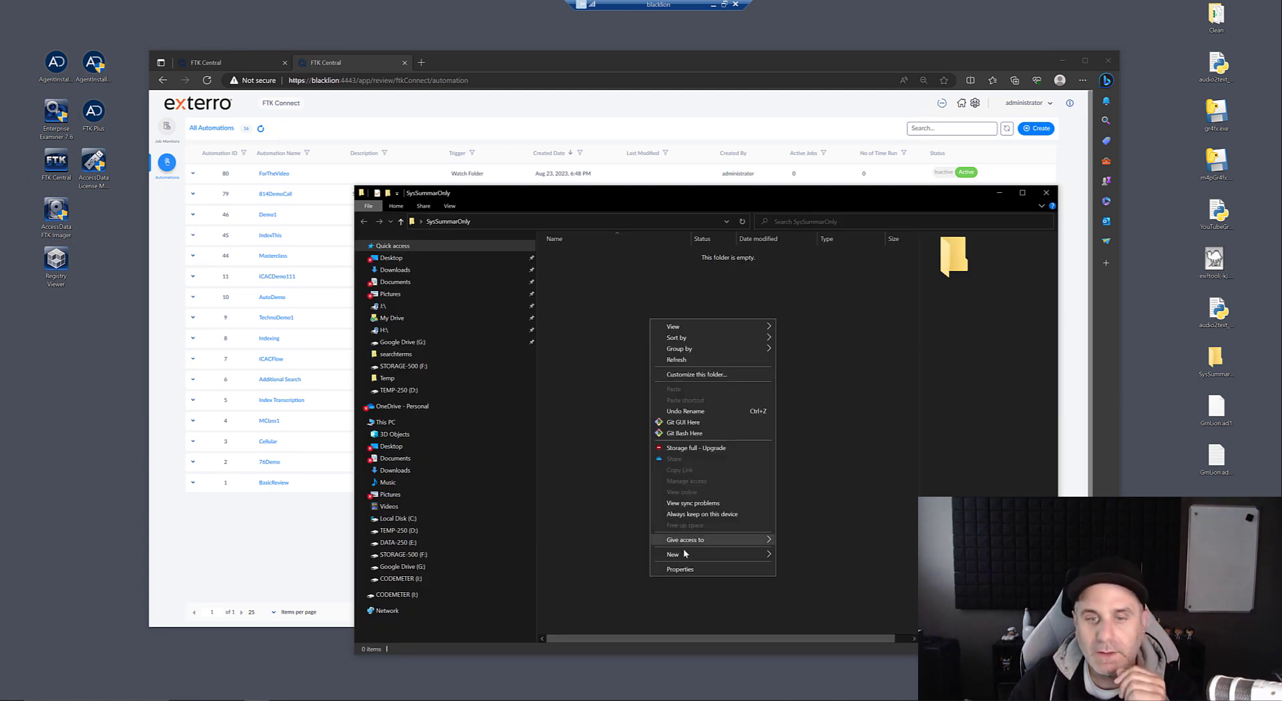
left_click(672, 554)
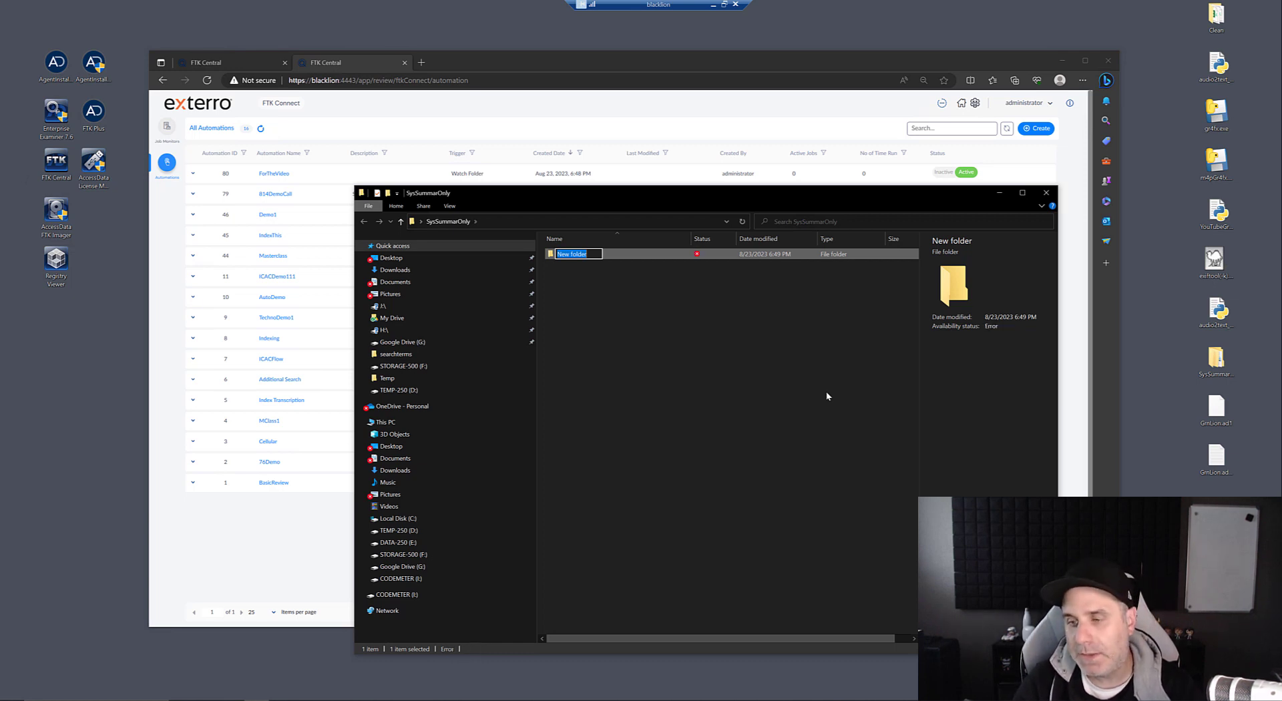
type("c")
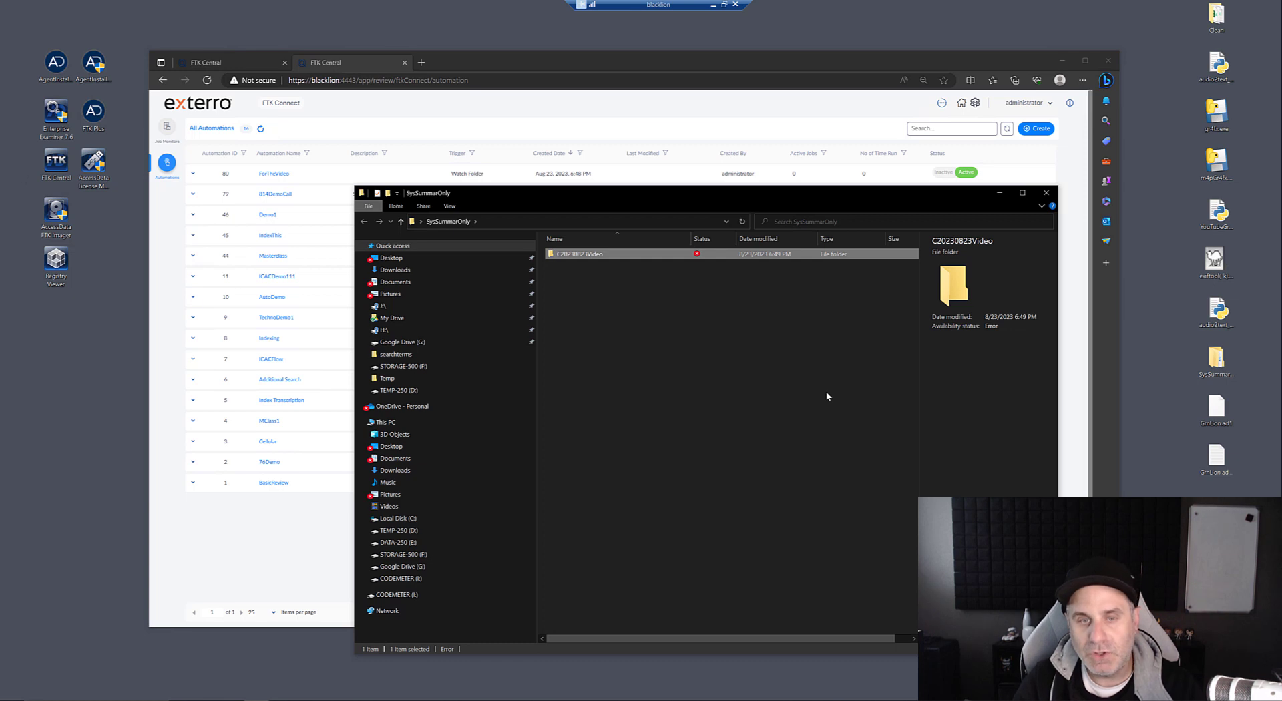
double_click(580, 253)
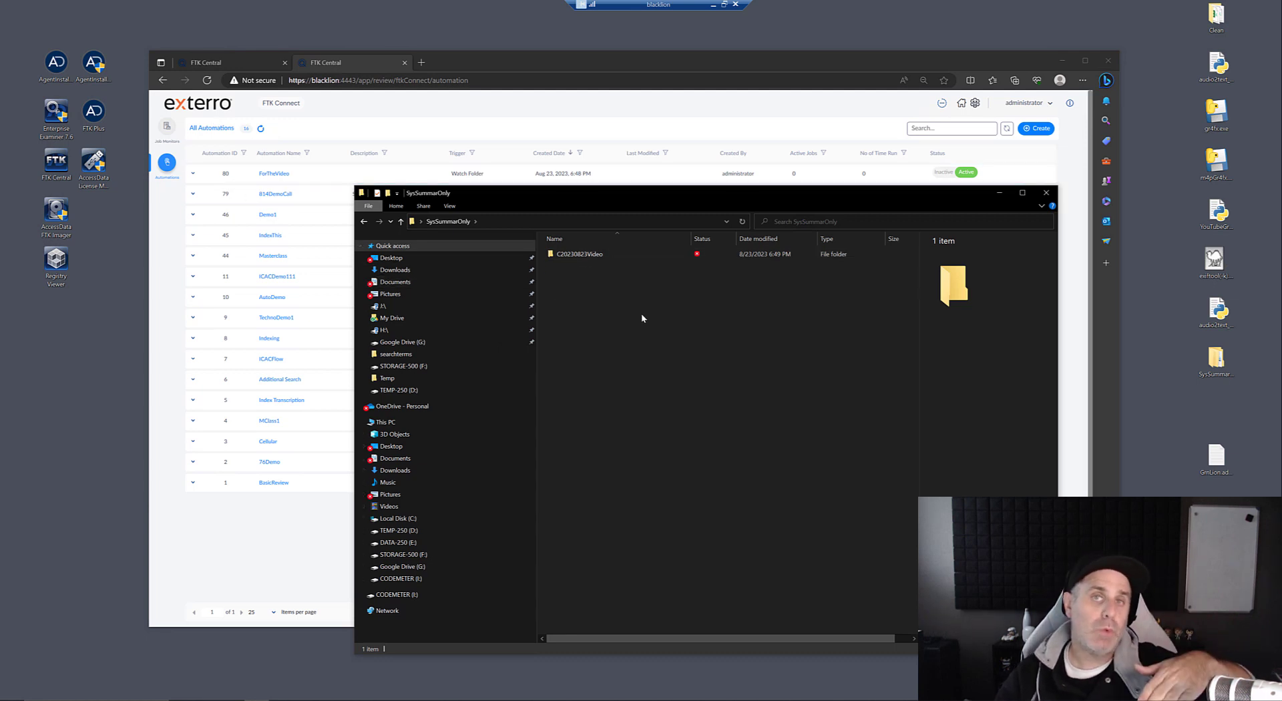
mouse_move(638, 328)
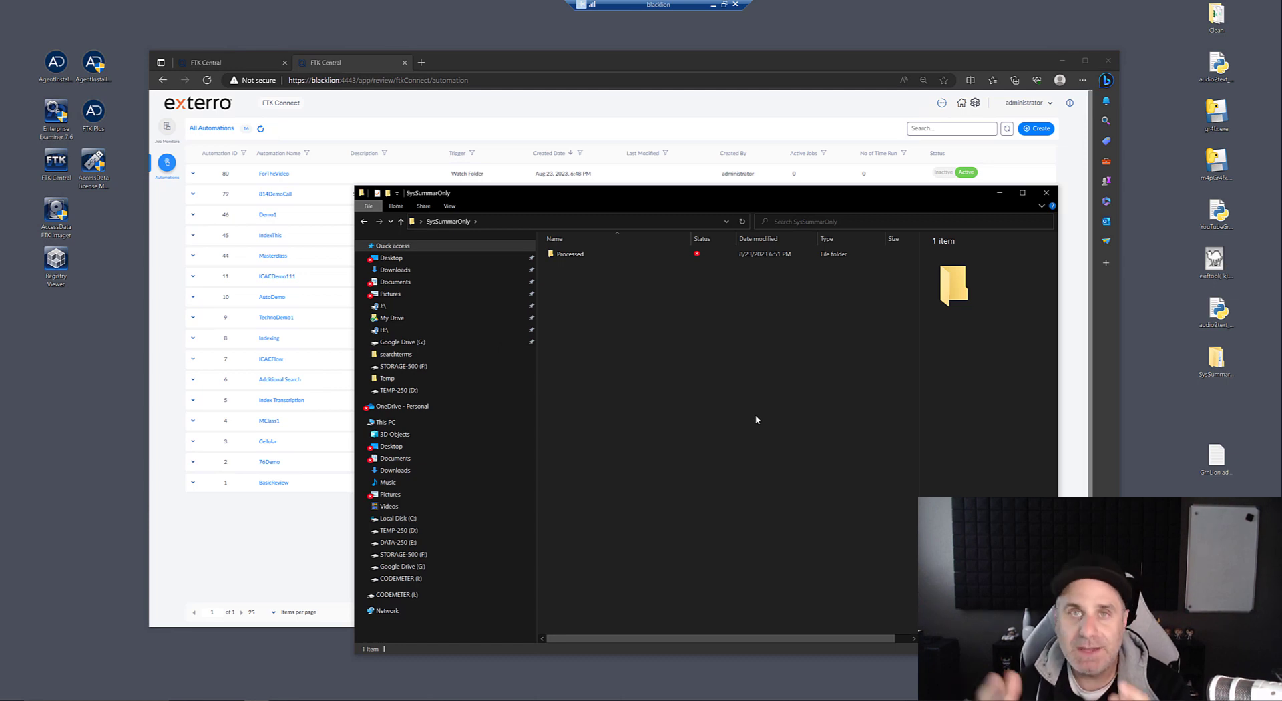
mouse_move(354, 658)
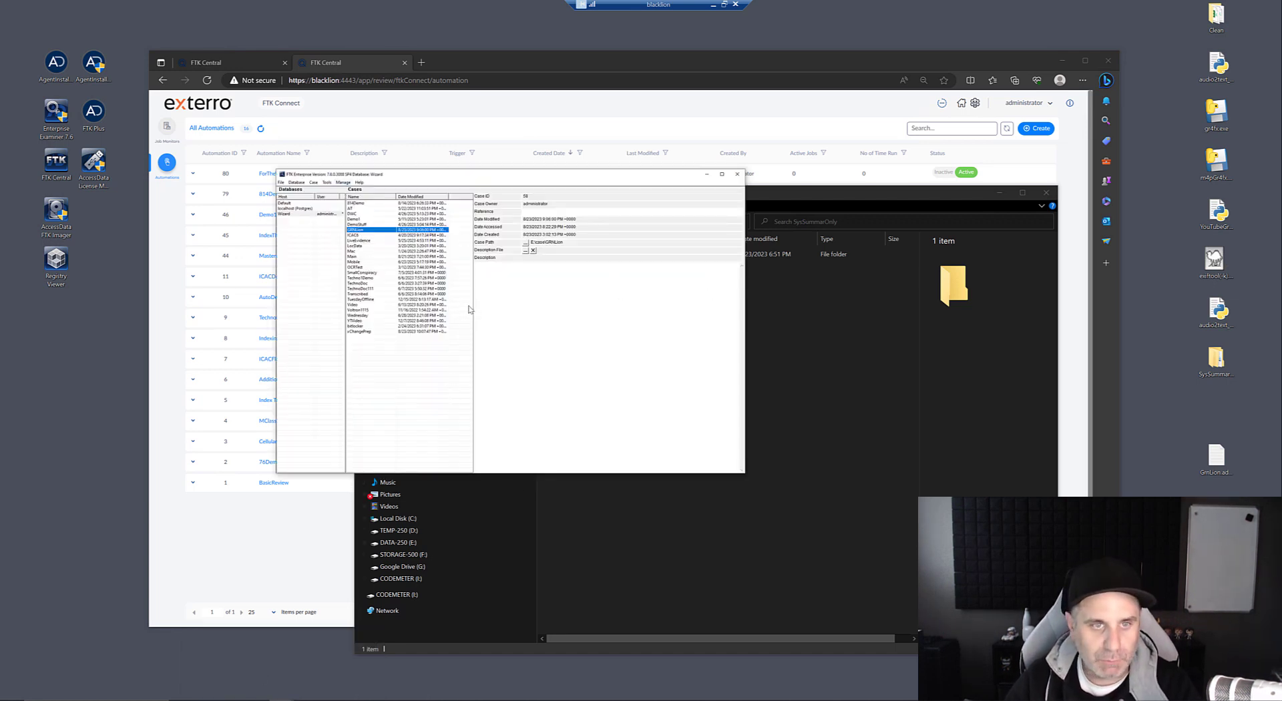
- View the auto-created C20230823Video case's details in FTK Enterprise's case list
left_click(357, 229)
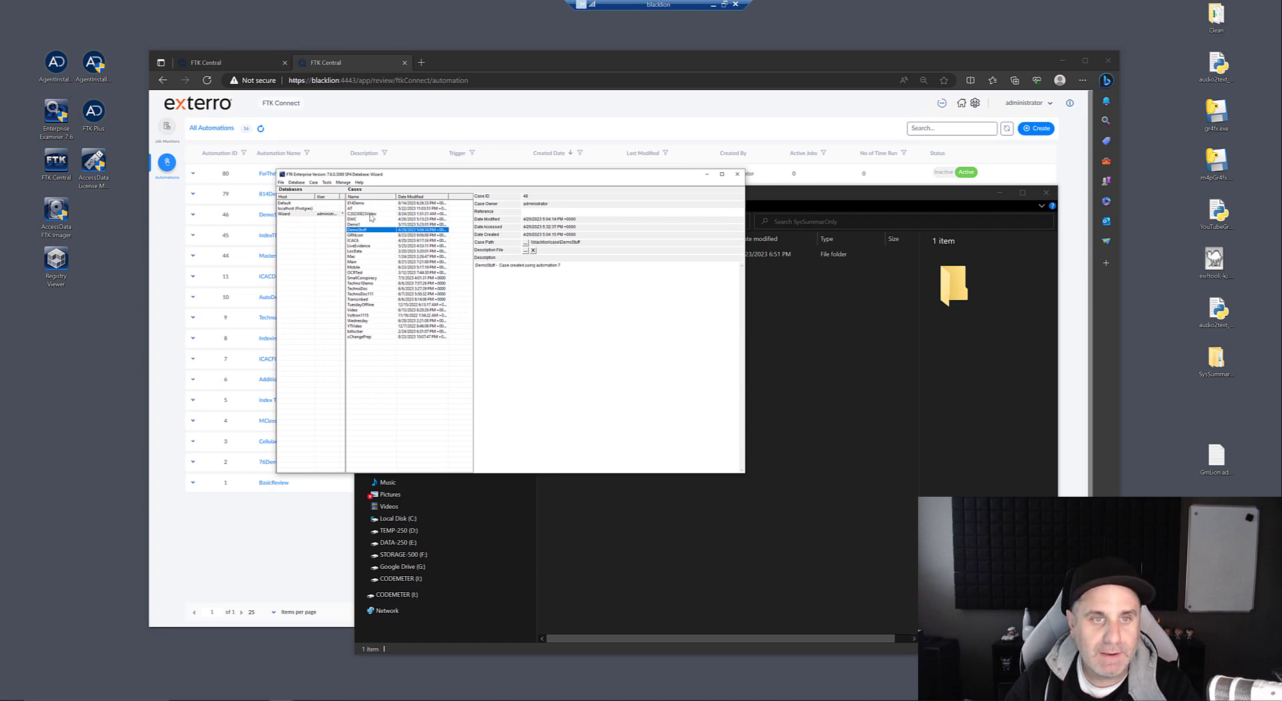
left_click(376, 214)
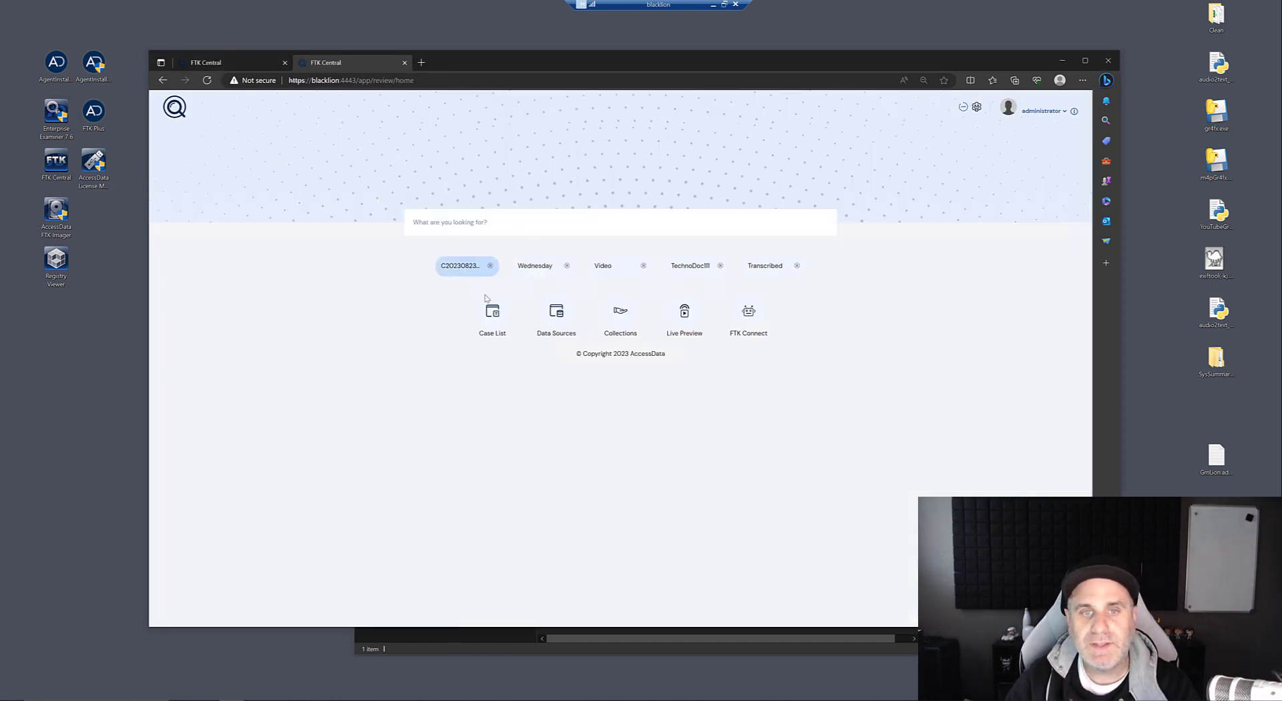
- Open the FTK Central Case List to find C20230823Video, case ID 60
left_click(492, 317)
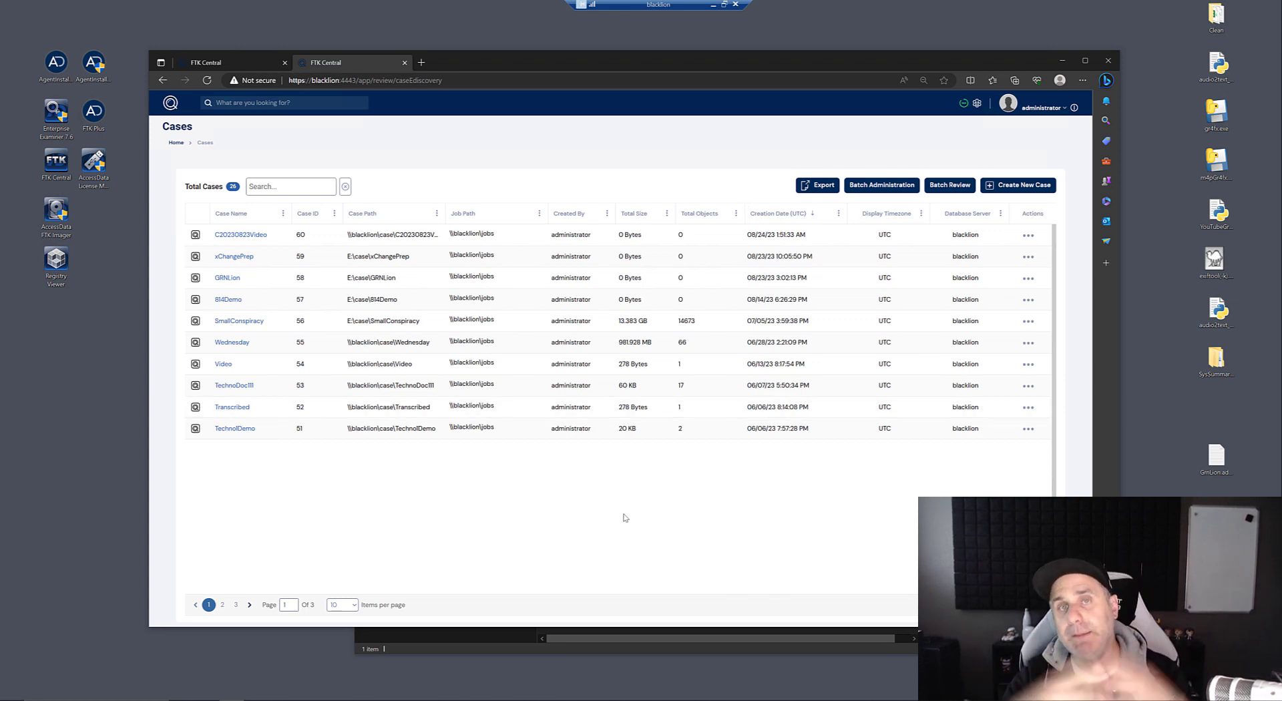
mouse_move(597, 536)
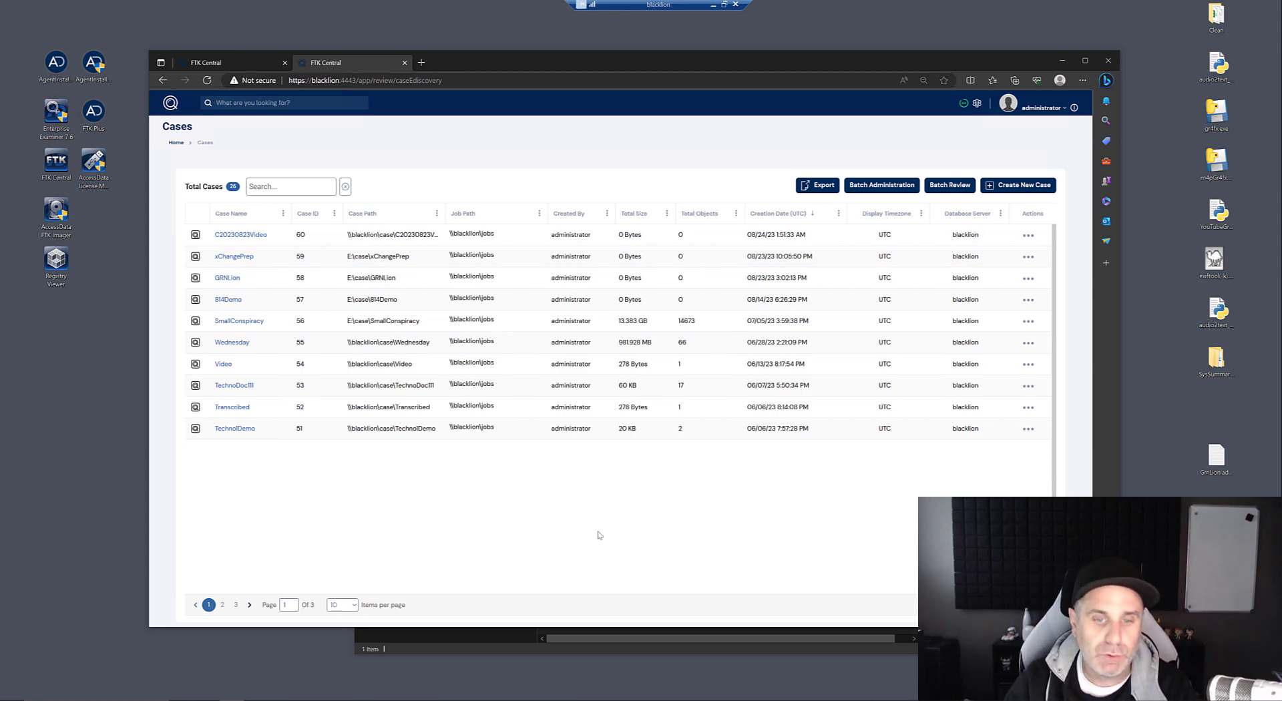